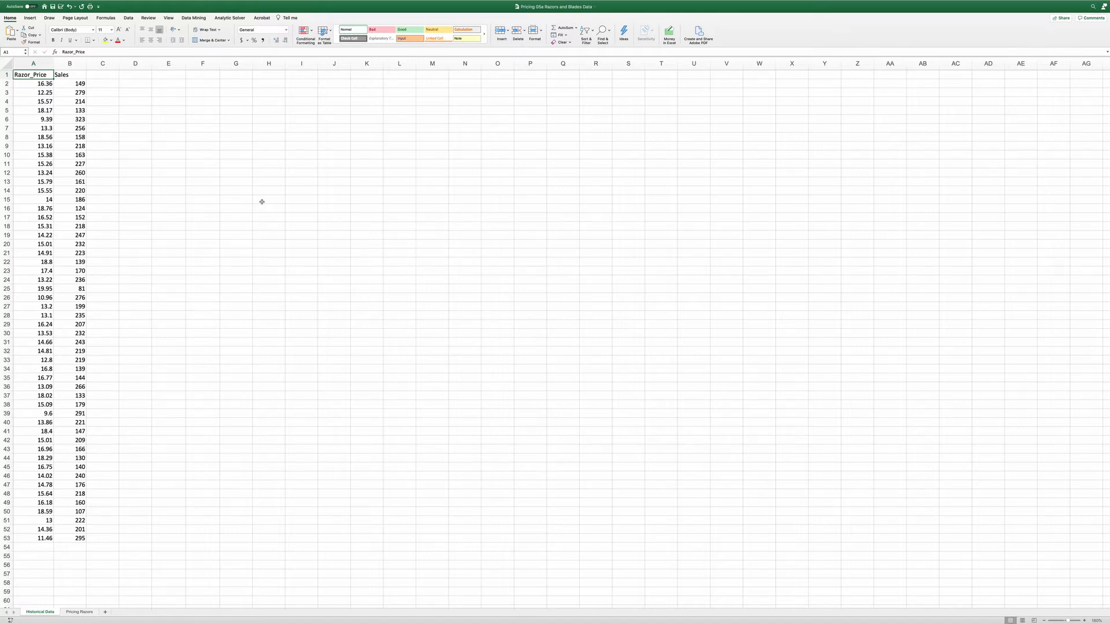
mouse_move(169, 76)
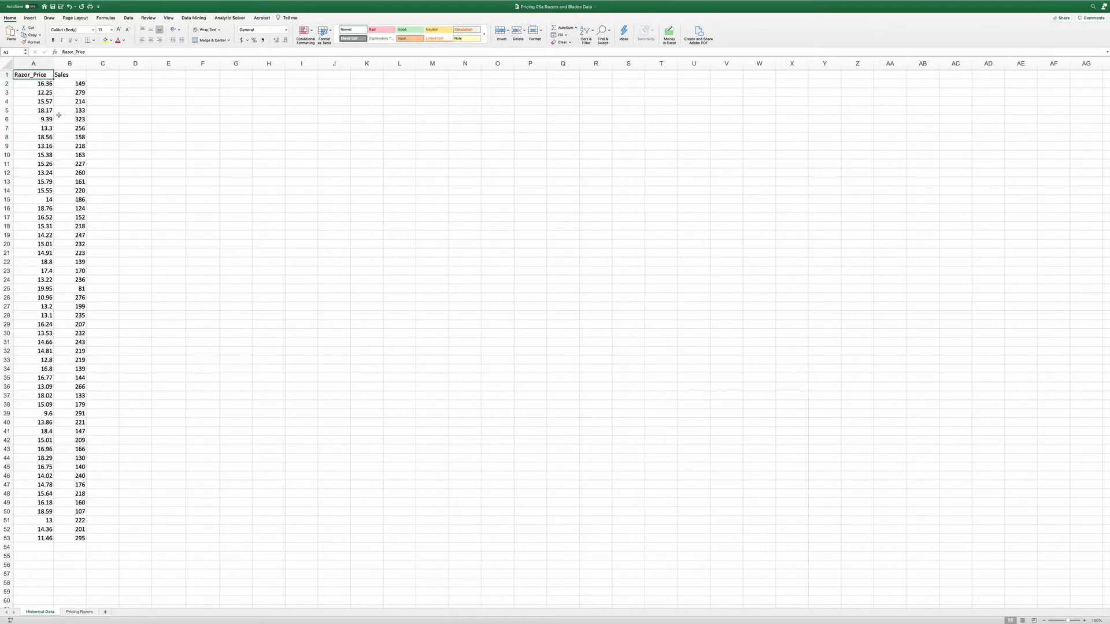
Insert a scatter chart of Sales against Razor_Price from A1:B53.
drag(32, 75, 70, 351)
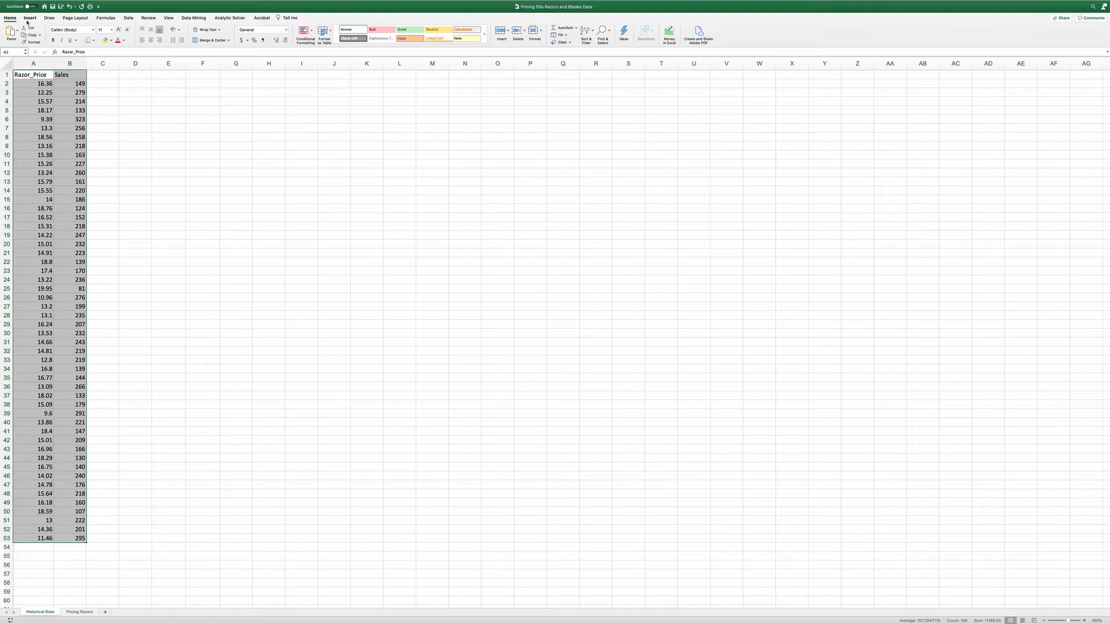
click(30, 16)
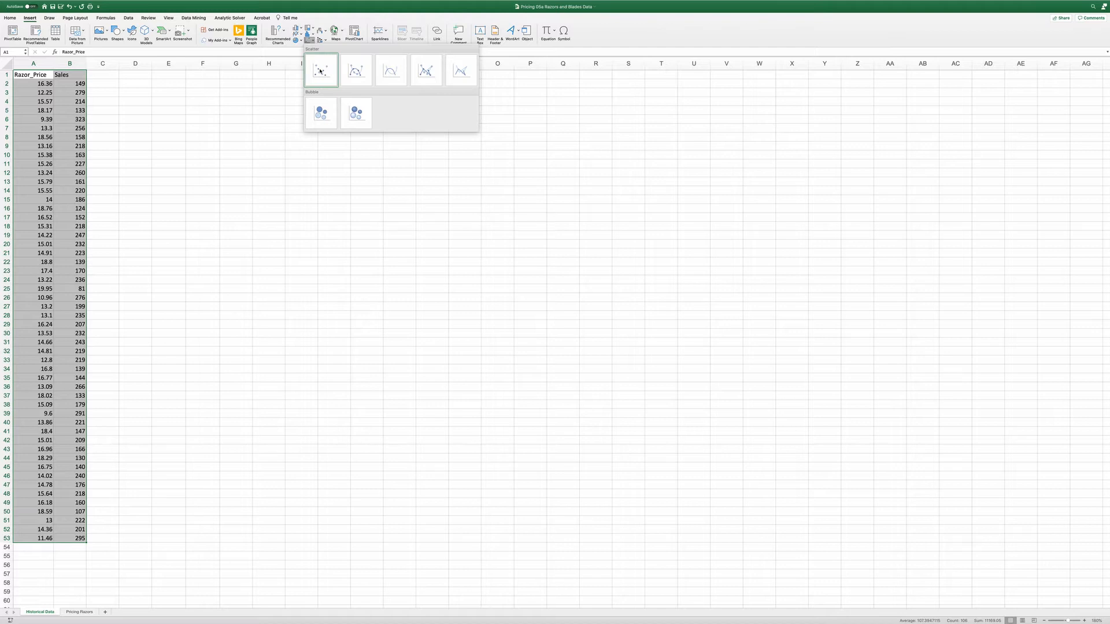
click(320, 69)
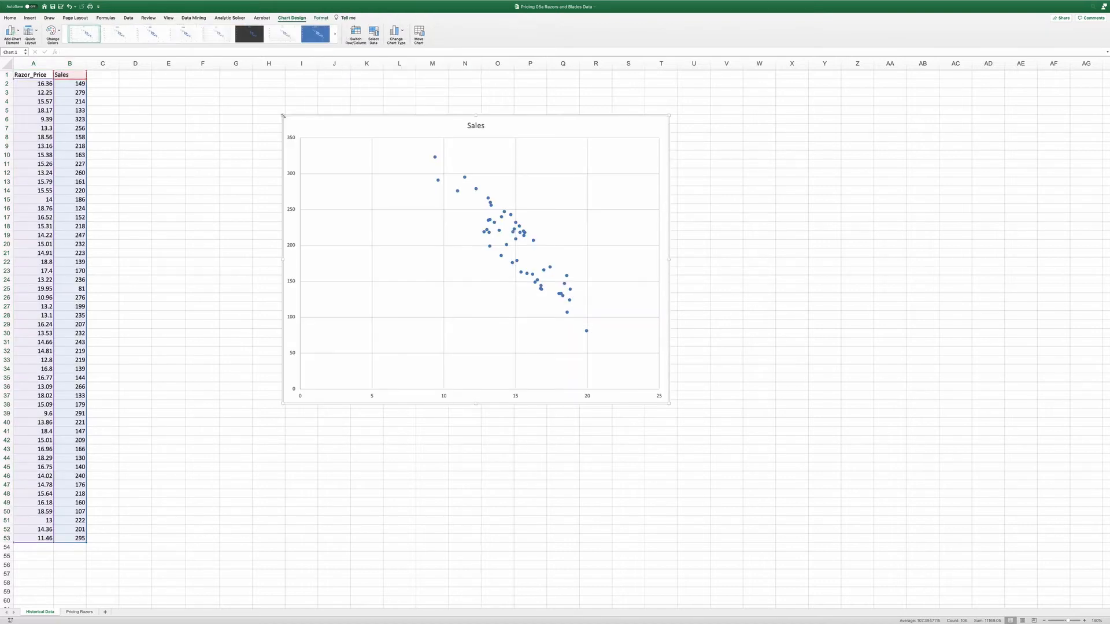
mouse_move(383, 410)
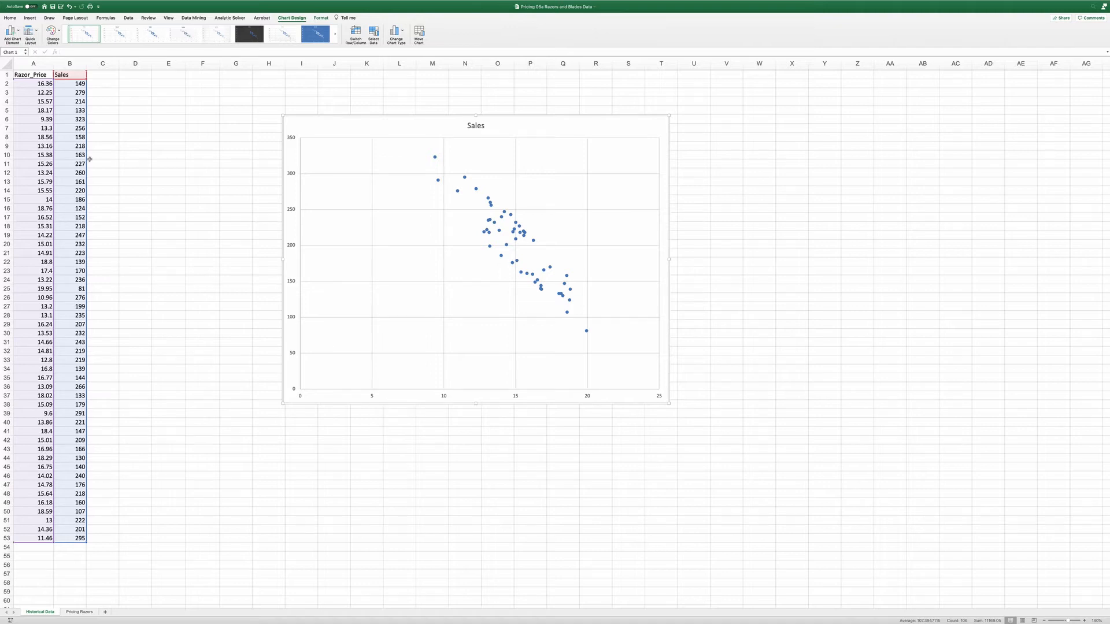
Apply a Quick Layout with axis titles and rename the titles to Price and Sales.
click(30, 35)
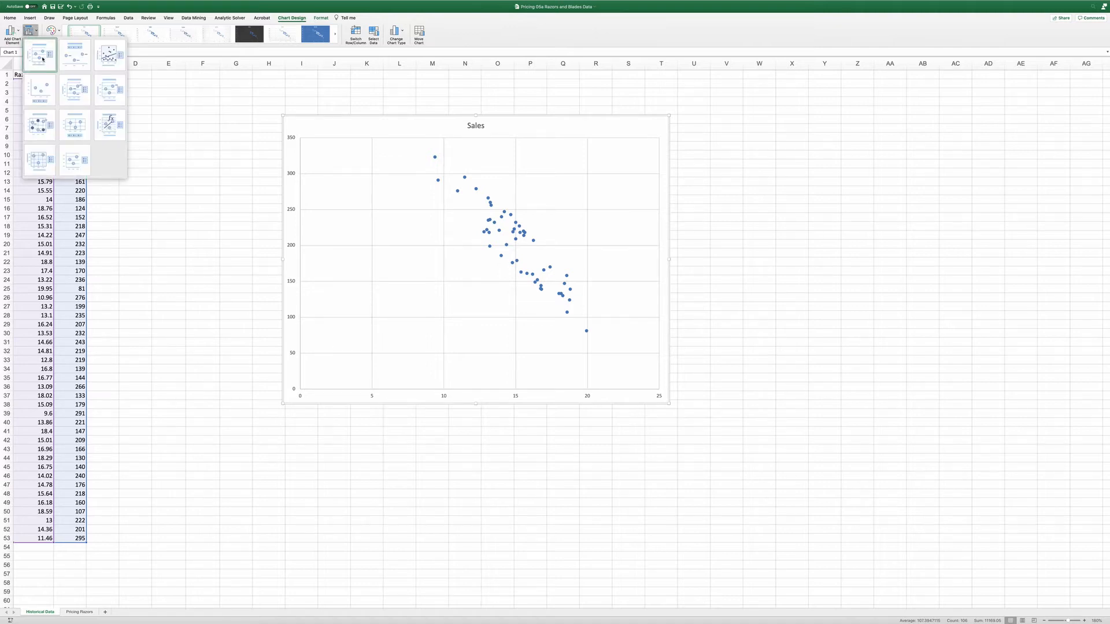
click(40, 54)
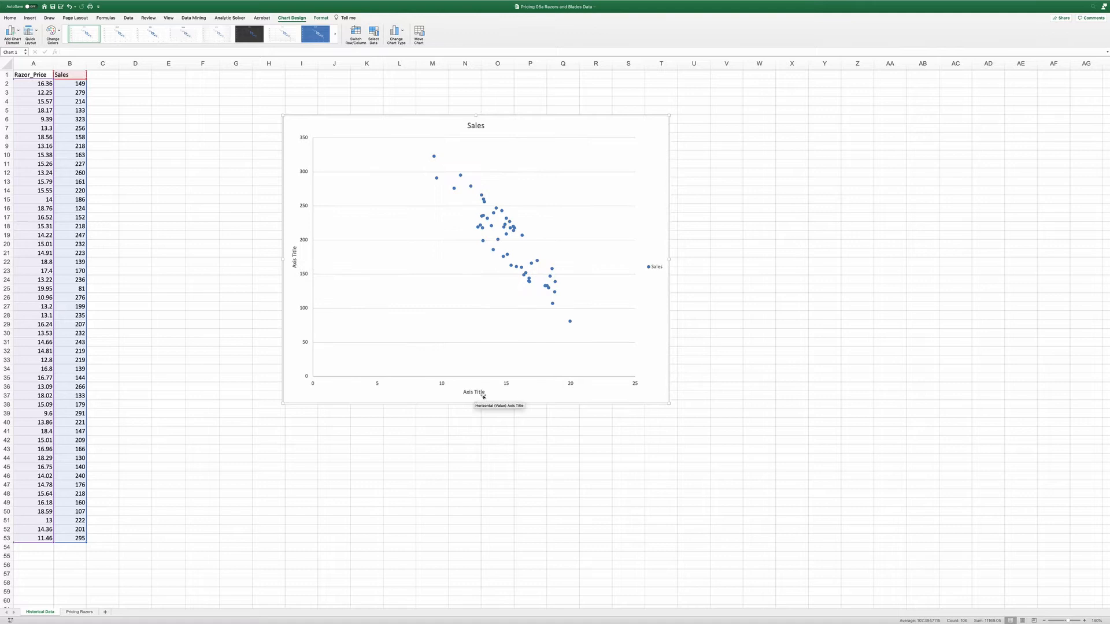
click(472, 391)
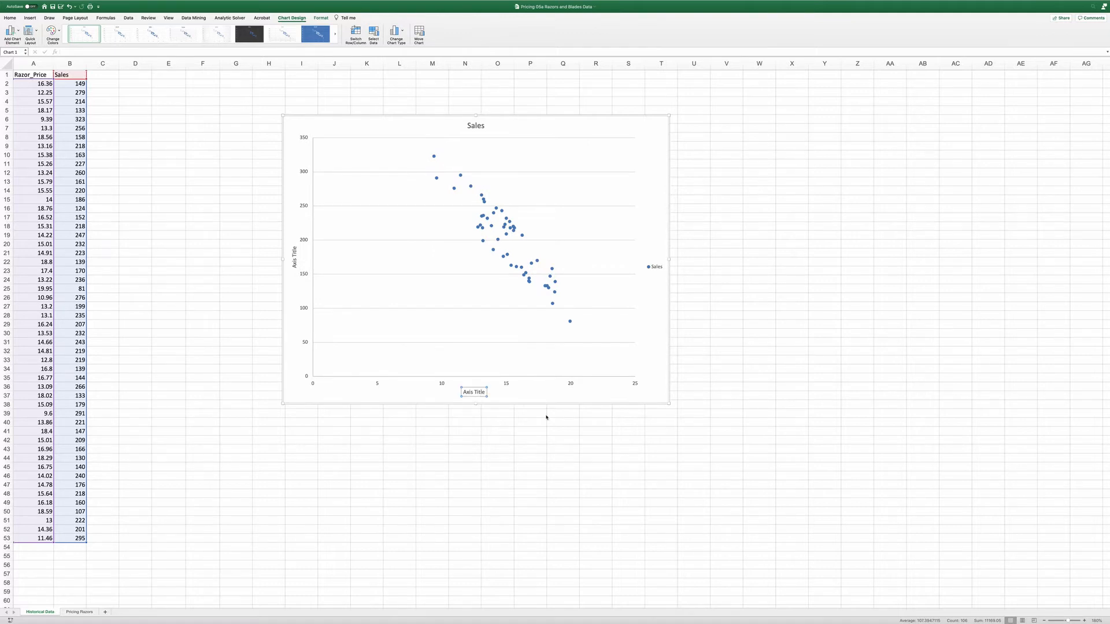
text(Price)
click(295, 257)
text(Sales)
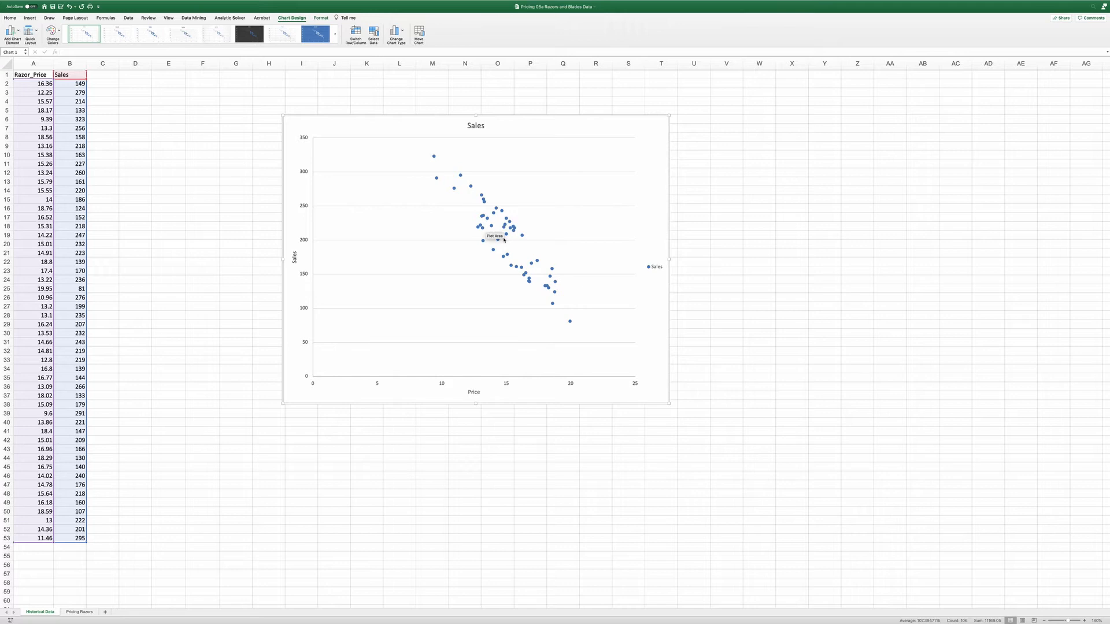
mouse_move(584, 326)
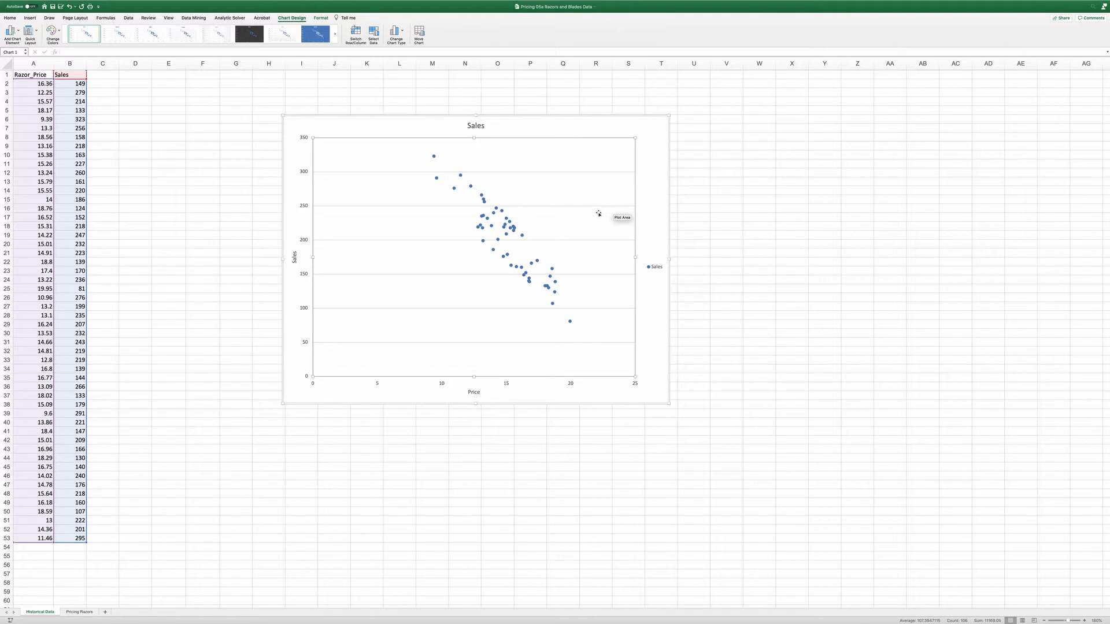
mouse_move(488, 224)
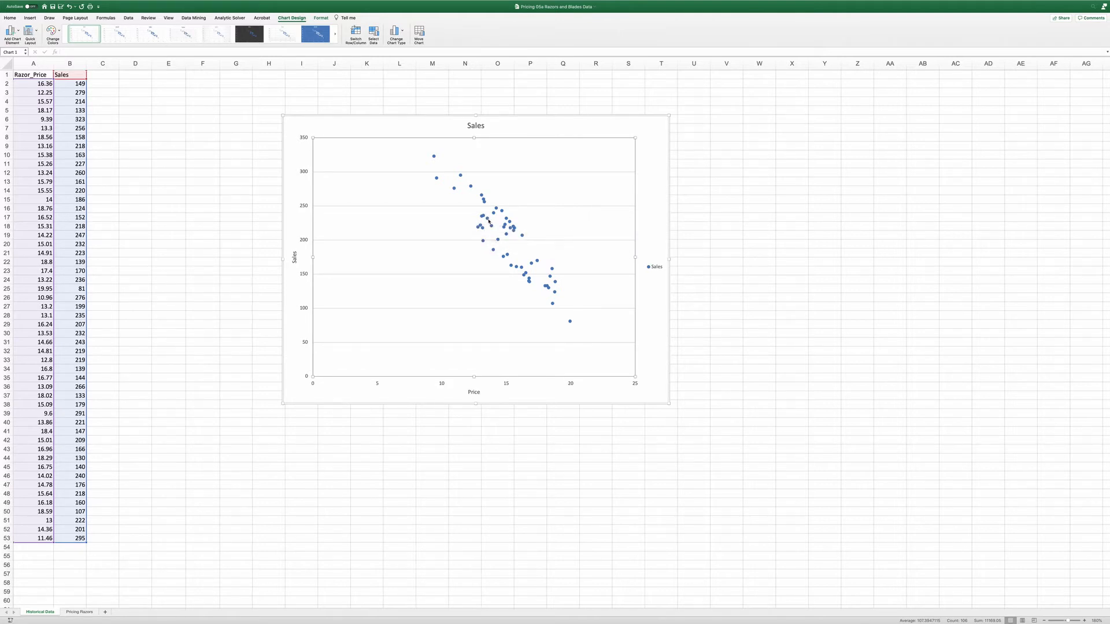
Add a linear trendline showing y = -20.535x + 510.09 and R² = 0.8278, repositioning the label.
right_click(486, 220)
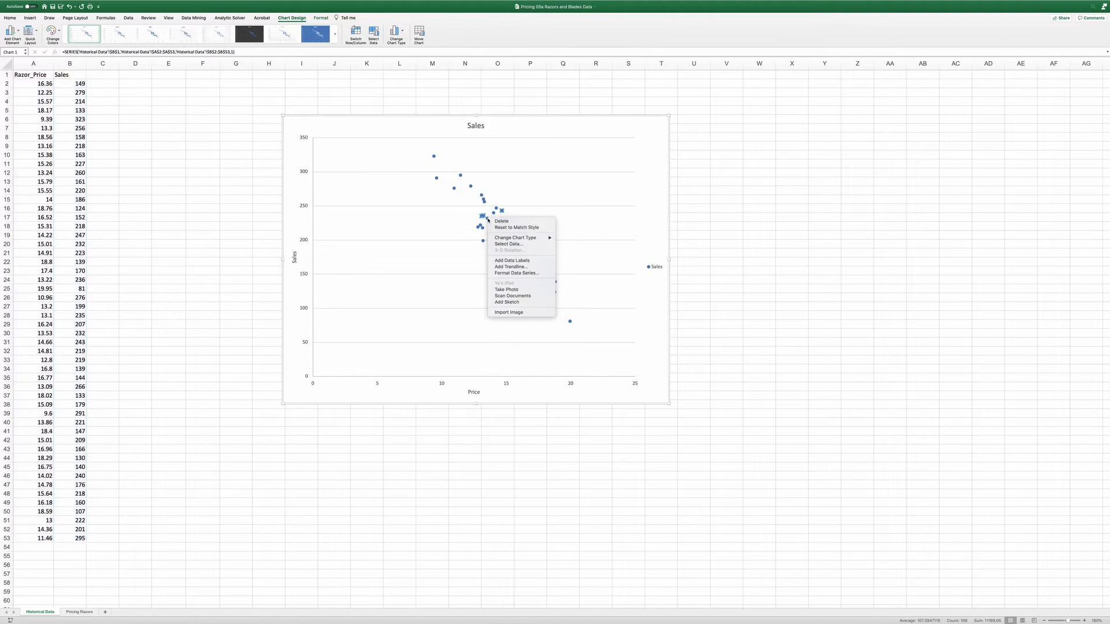
mouse_move(511, 267)
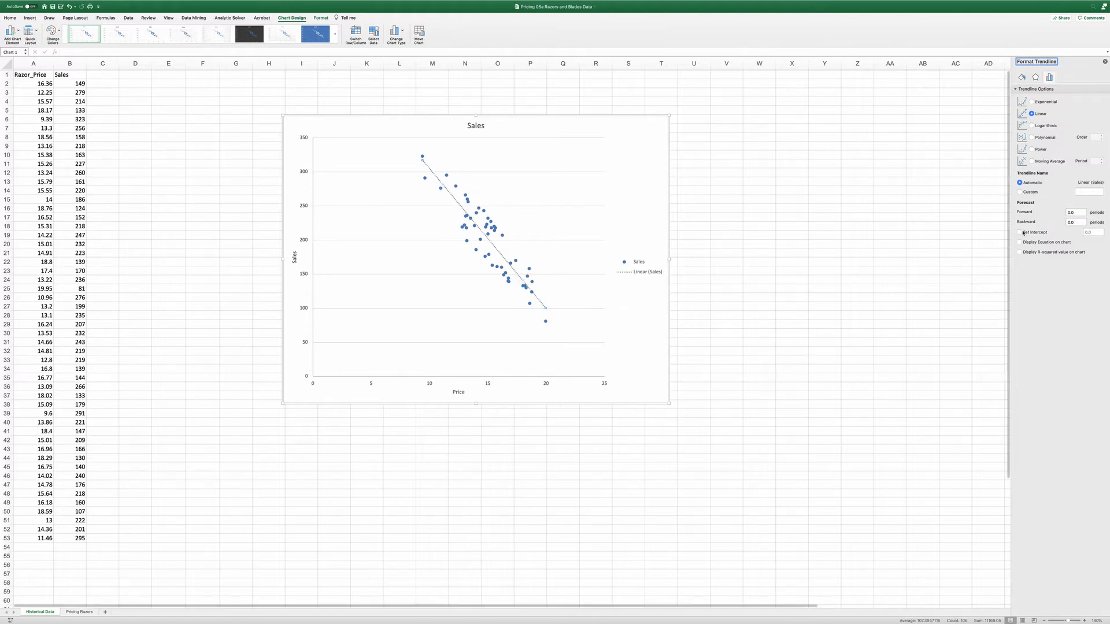
mouse_move(1078, 221)
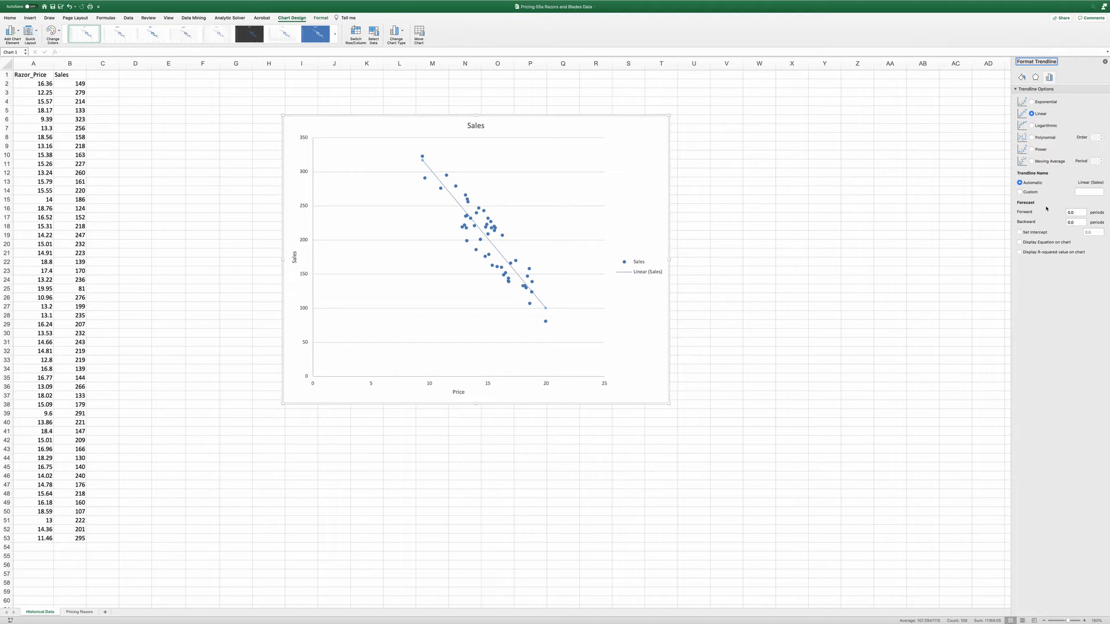
mouse_move(1062, 263)
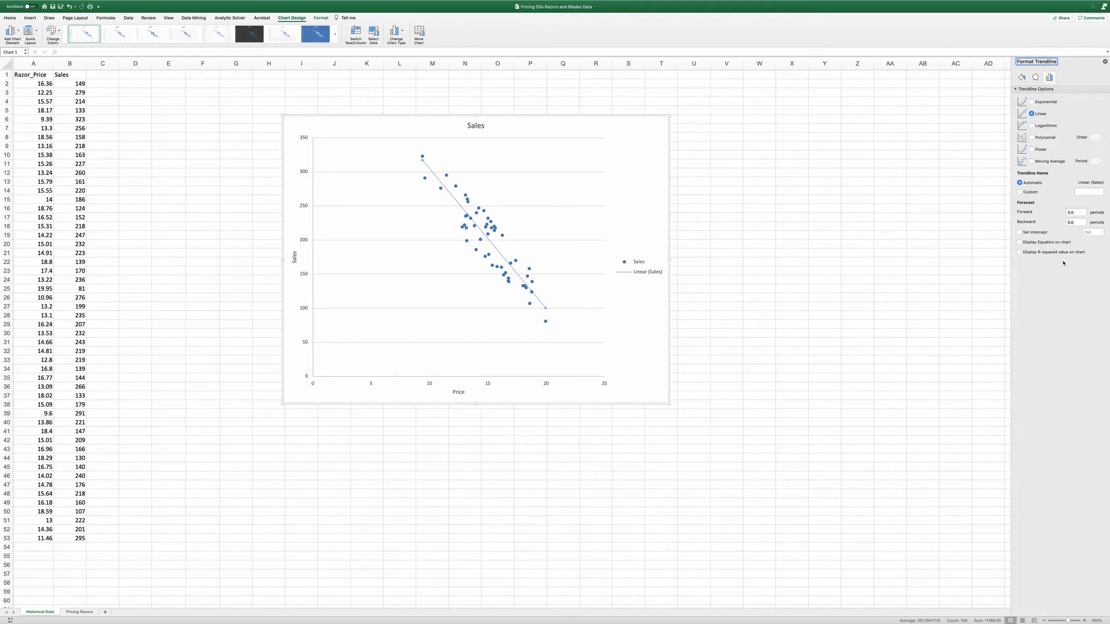
click(1018, 252)
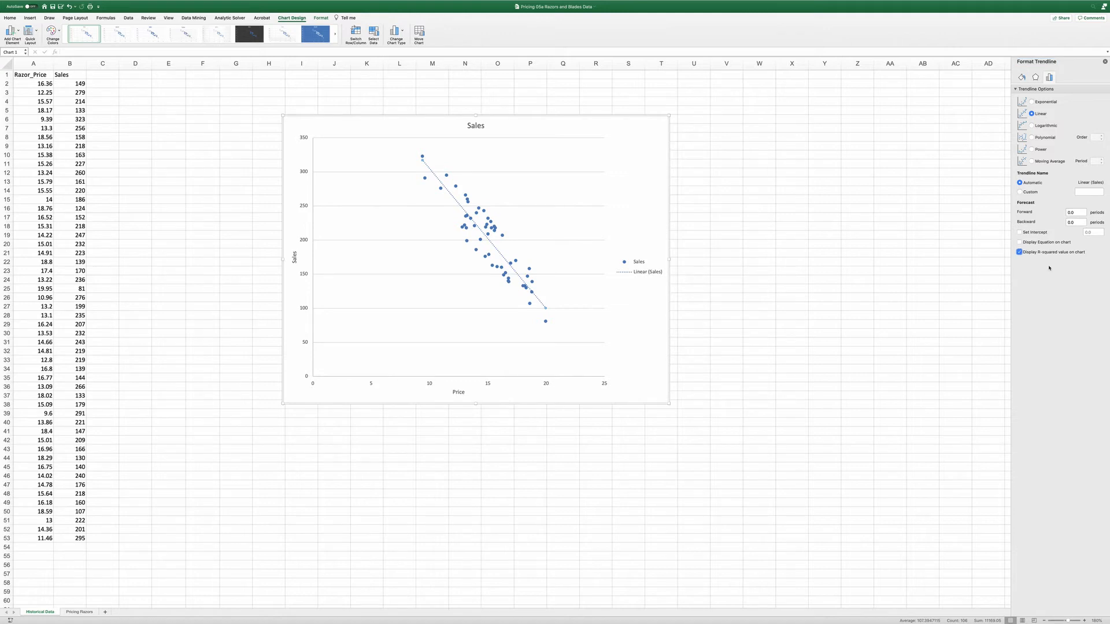
click(1019, 242)
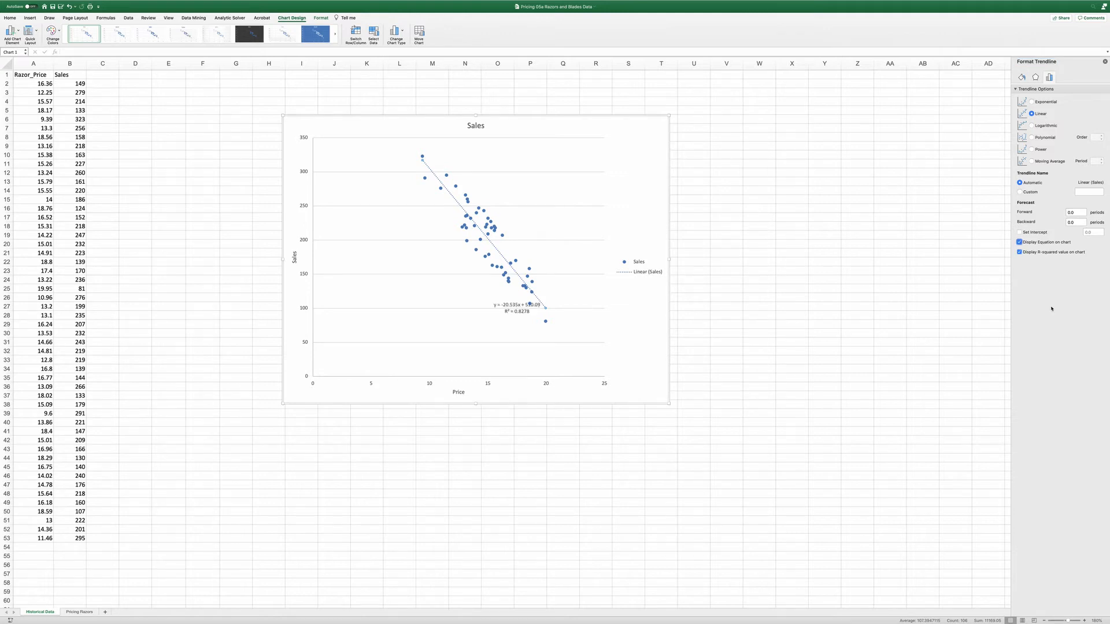
drag(517, 304, 430, 299)
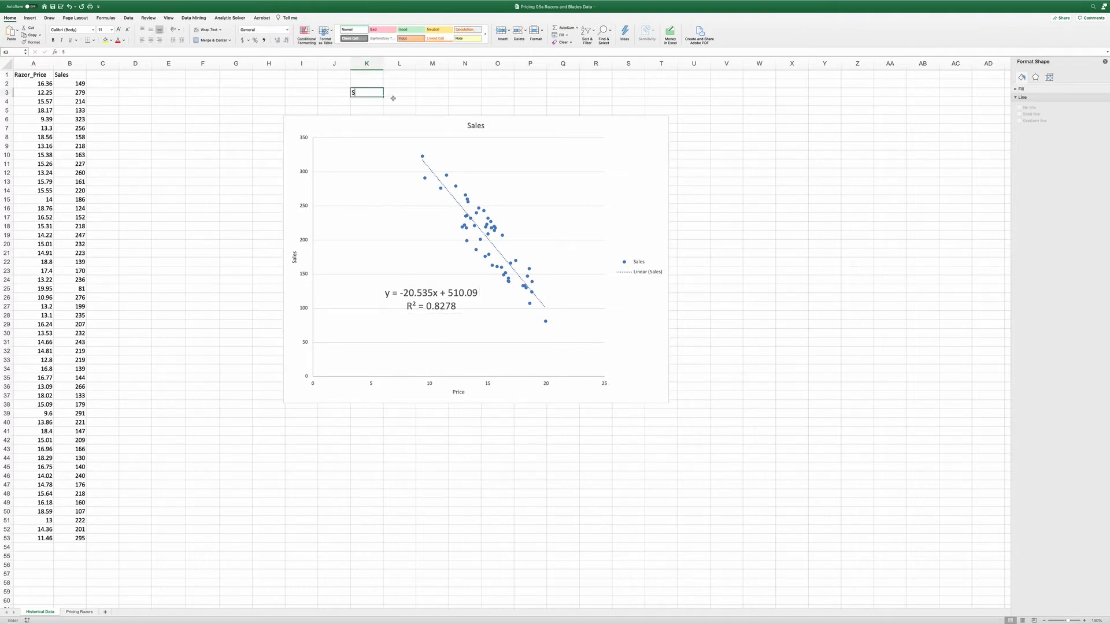
Type 'Sales = 510.09 - 20.535*Price' into K3 above the chart.
text(Sales =)
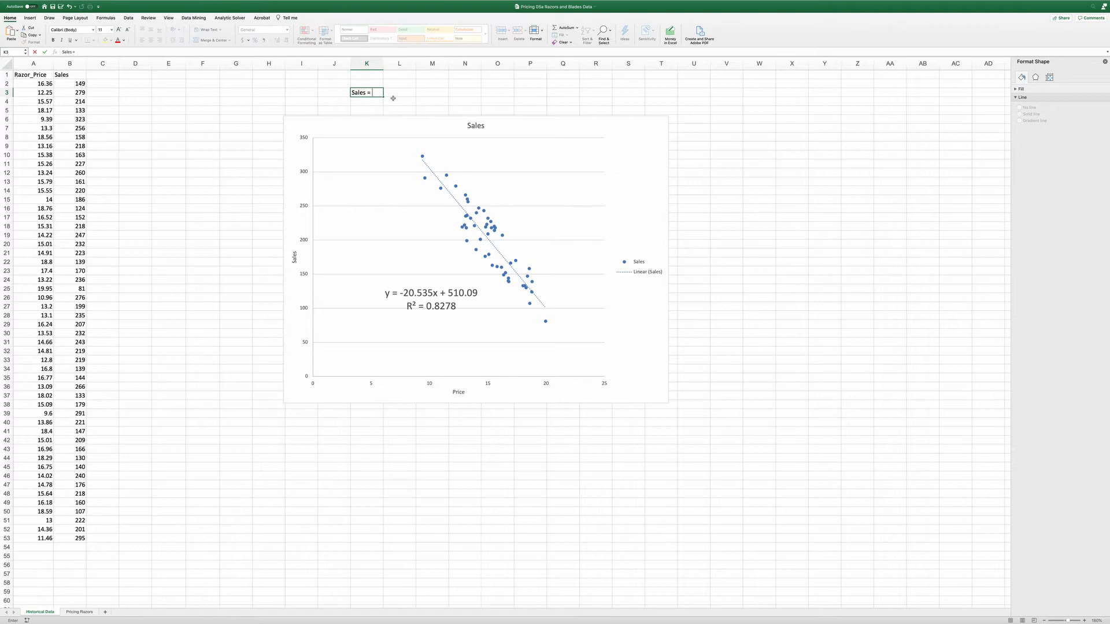
text(5)
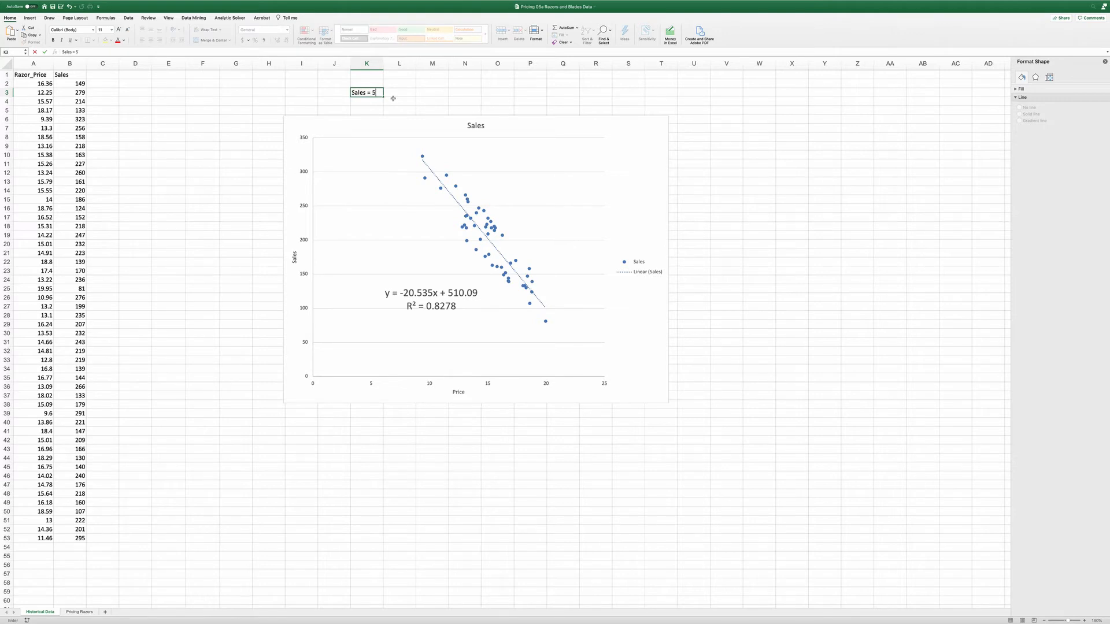
text(10)
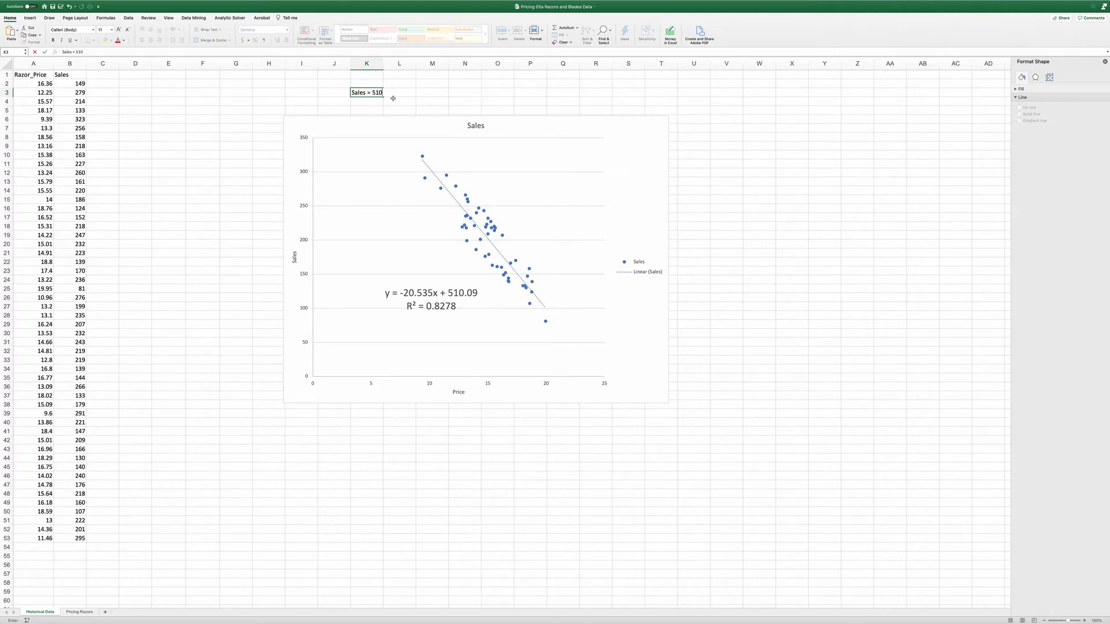
text(.09 - 20.535*Price)
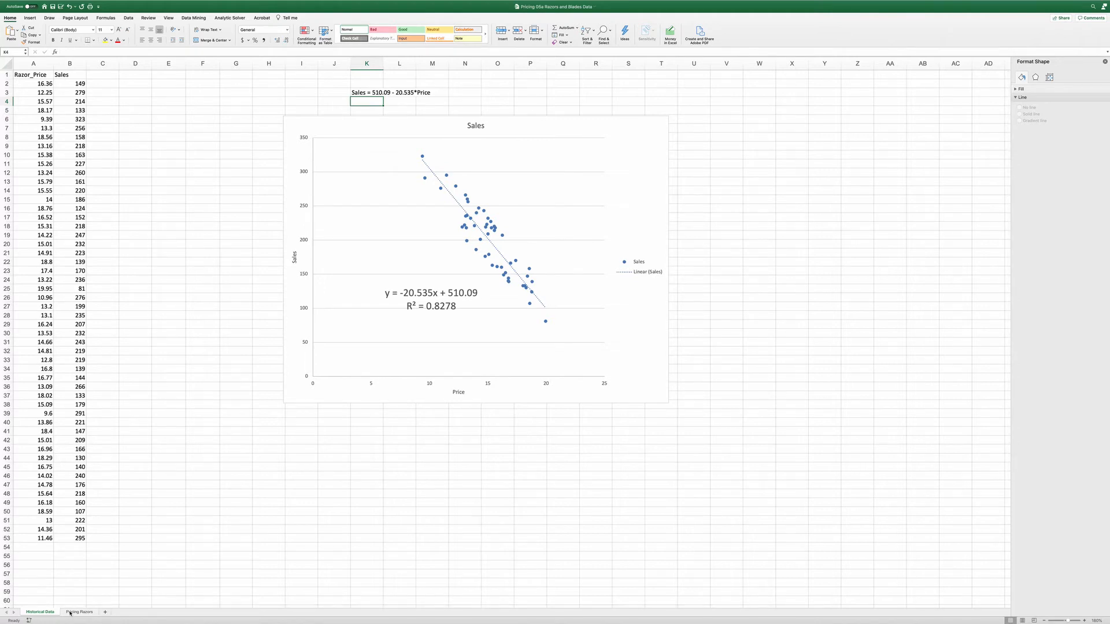
On the Pricing Razors sheet, enter intercept 510.090 and slope -20.535.
click(79, 612)
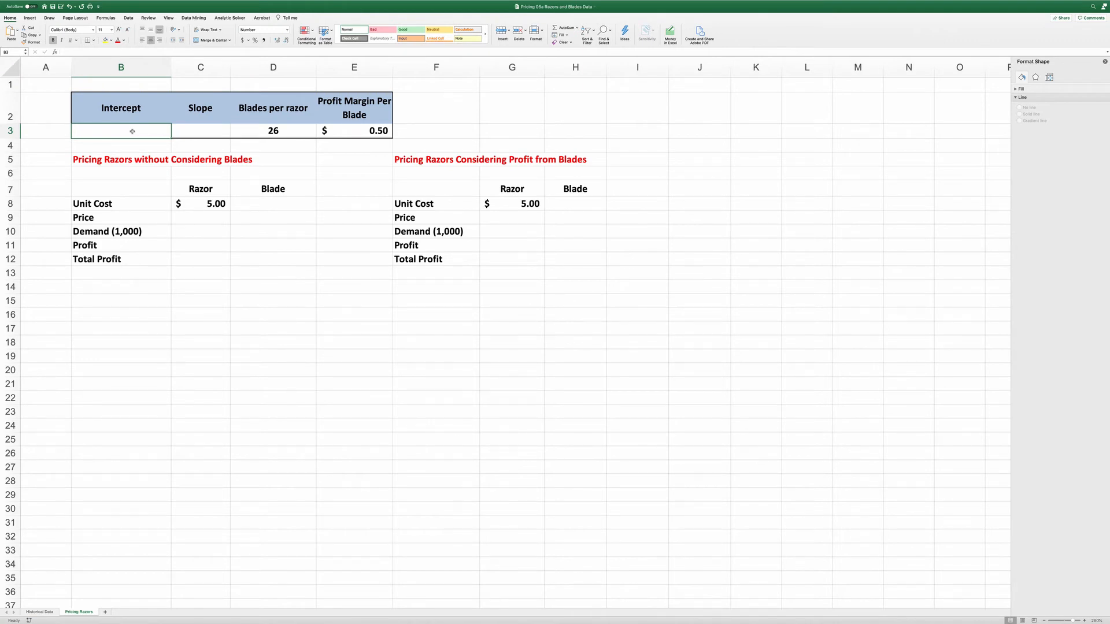
text(510.090)
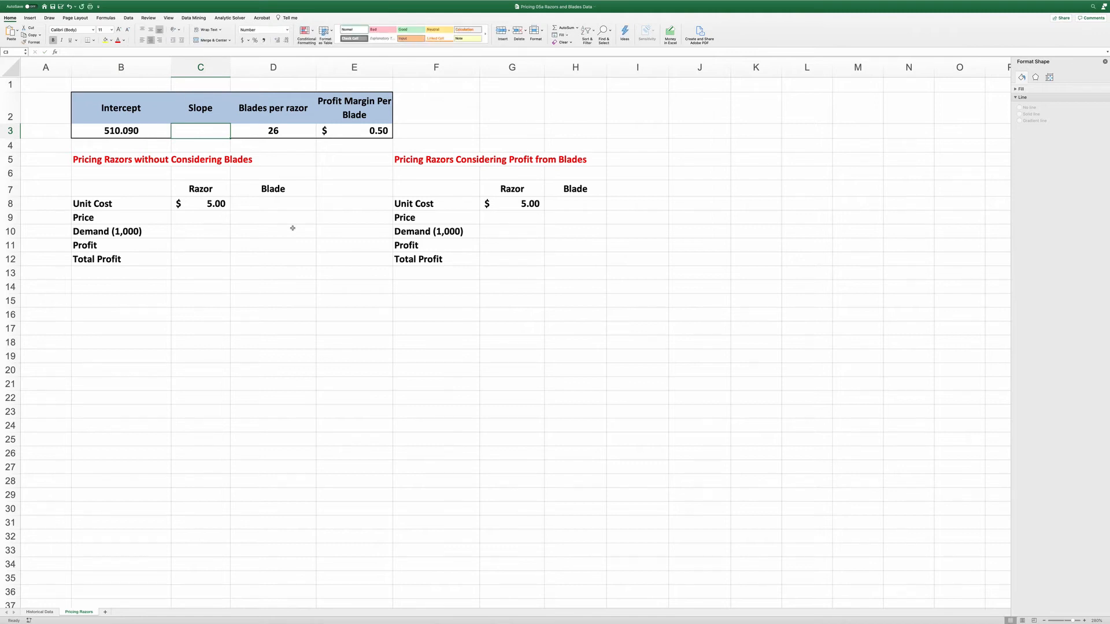
text(=)
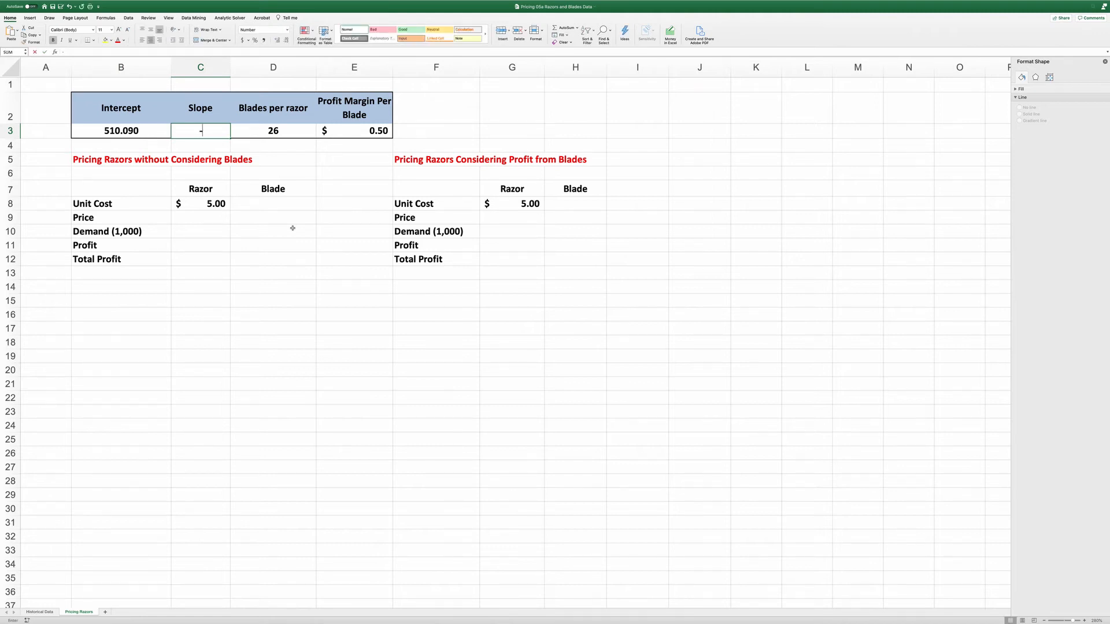
text(-20.535)
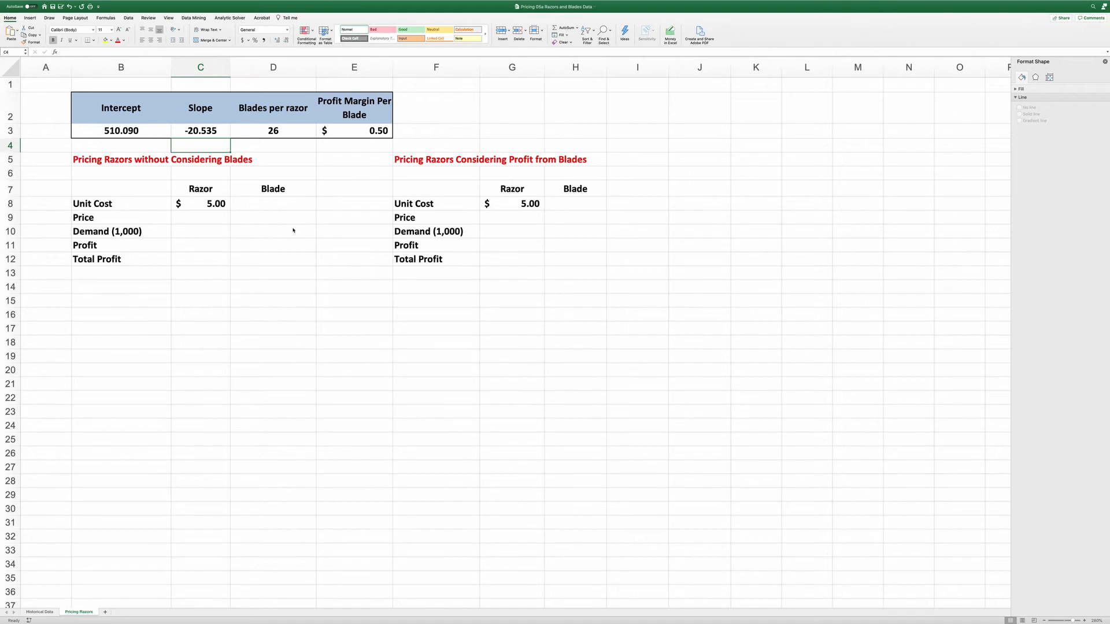
mouse_move(272, 130)
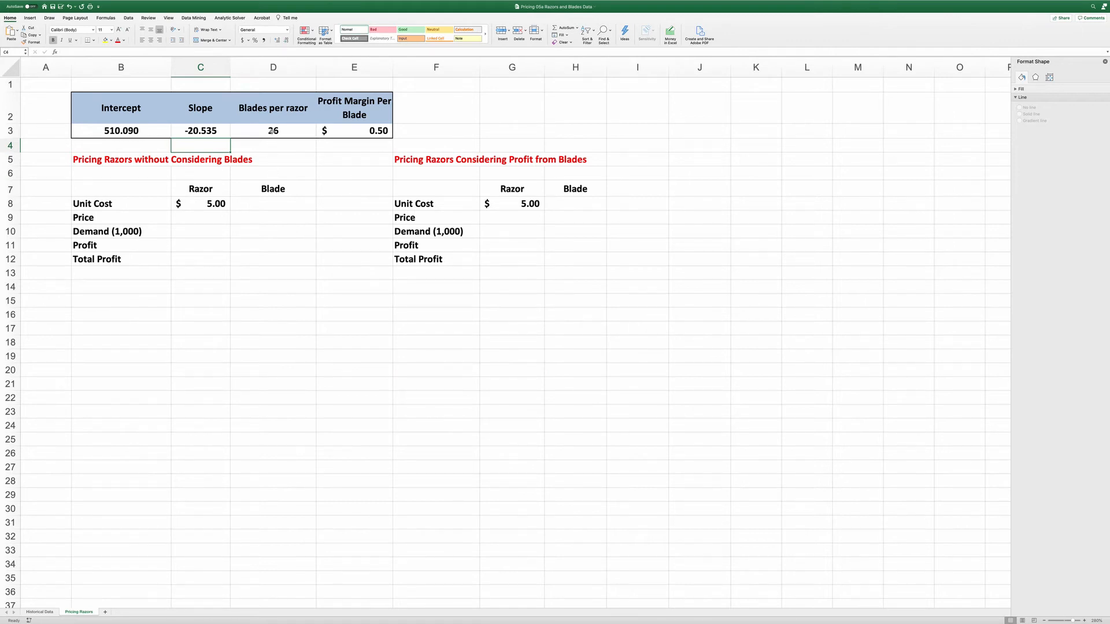
click(272, 131)
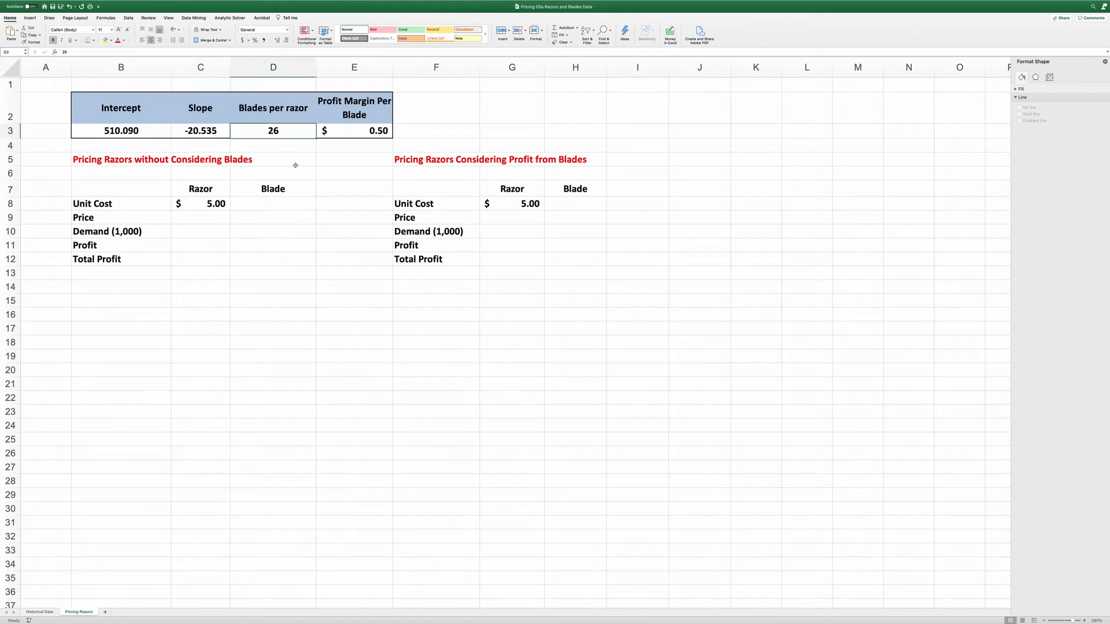
mouse_move(347, 128)
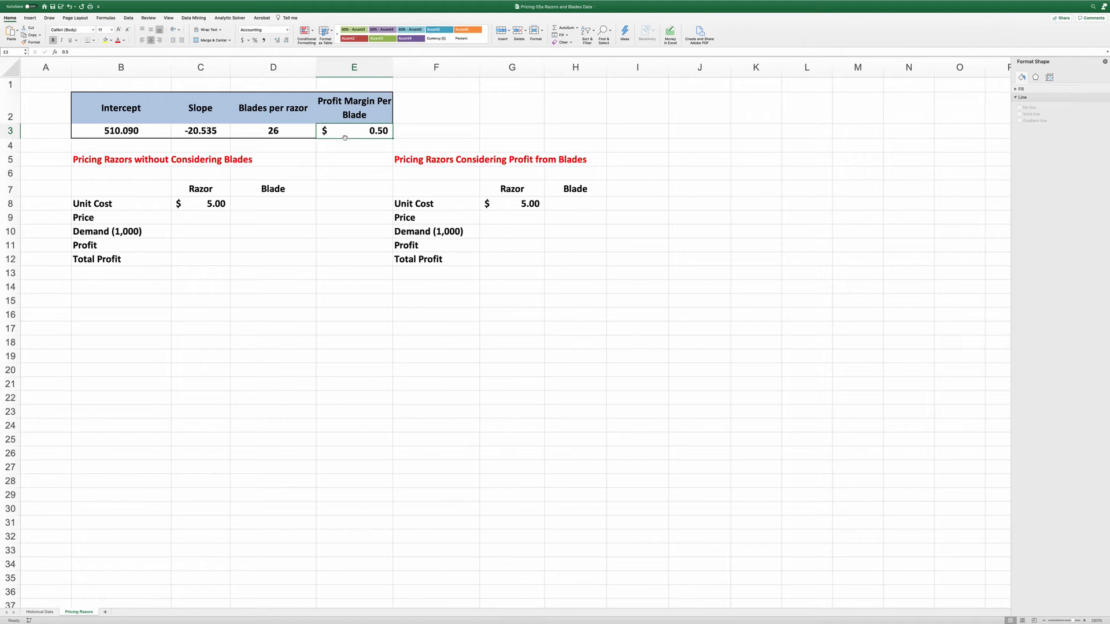
mouse_move(240, 166)
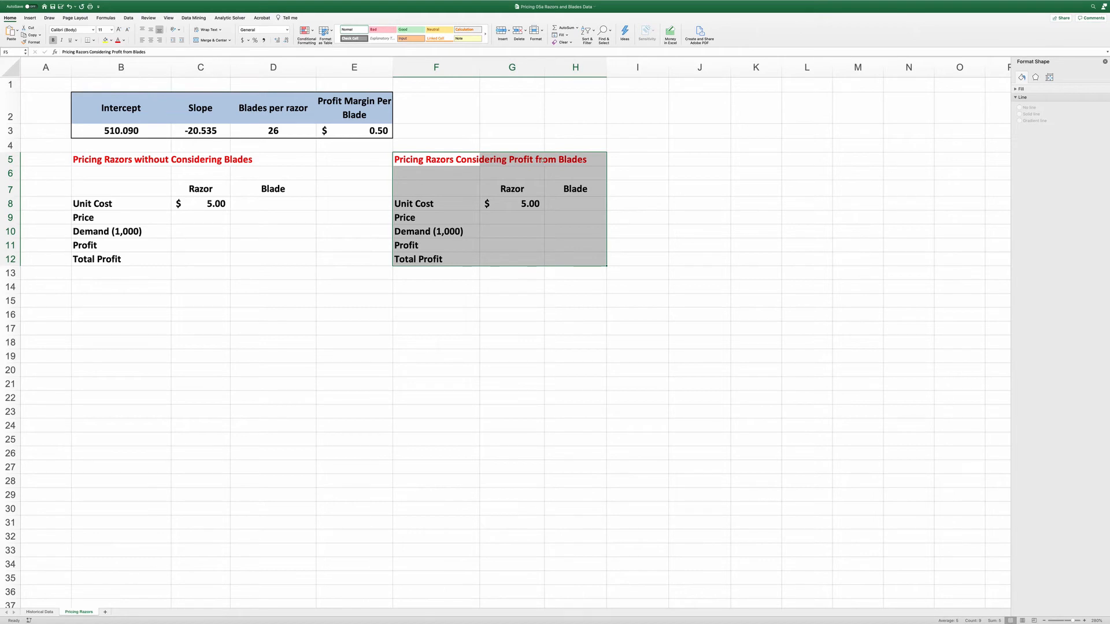
mouse_move(580, 160)
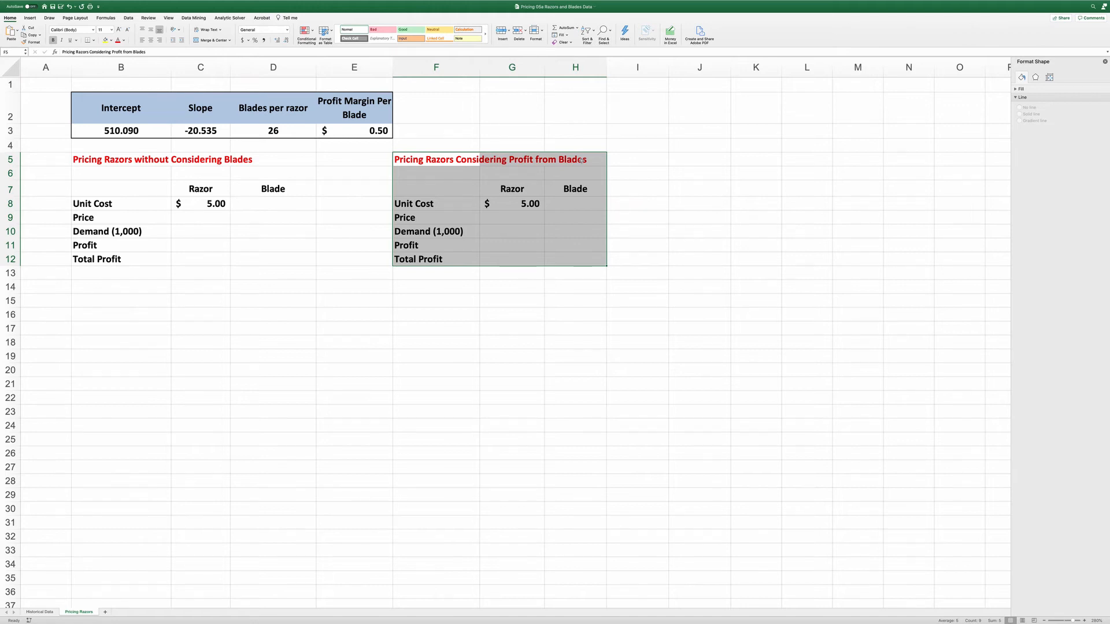
Fill C9 yellow with trial price 10 and enter demand formula =B3+C3*C9 in C10.
click(200, 217)
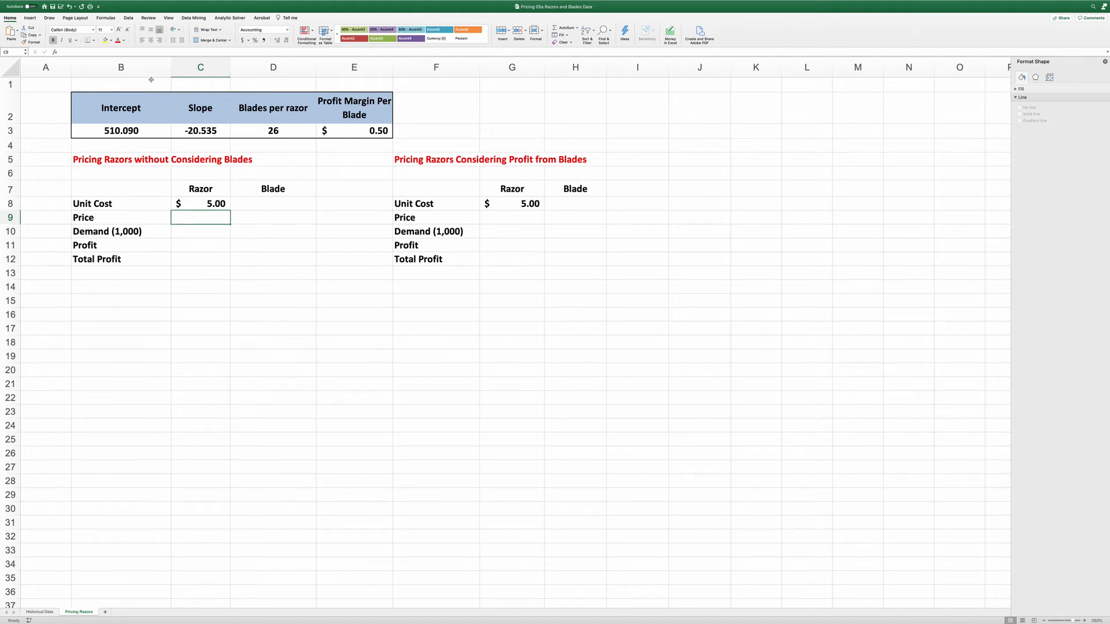
click(105, 40)
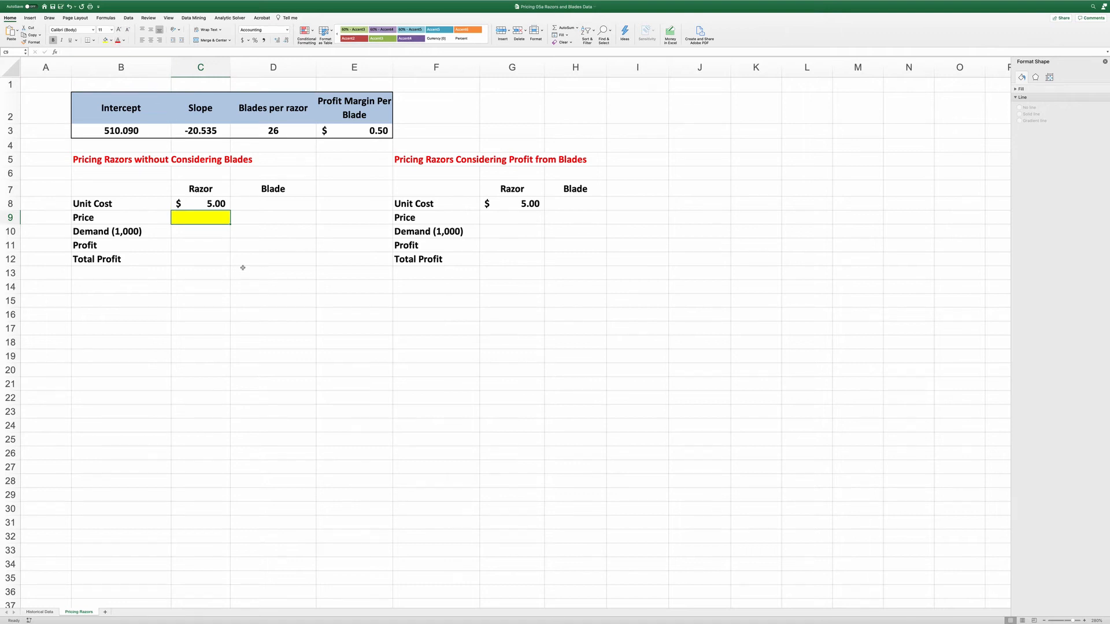
text(10.00)
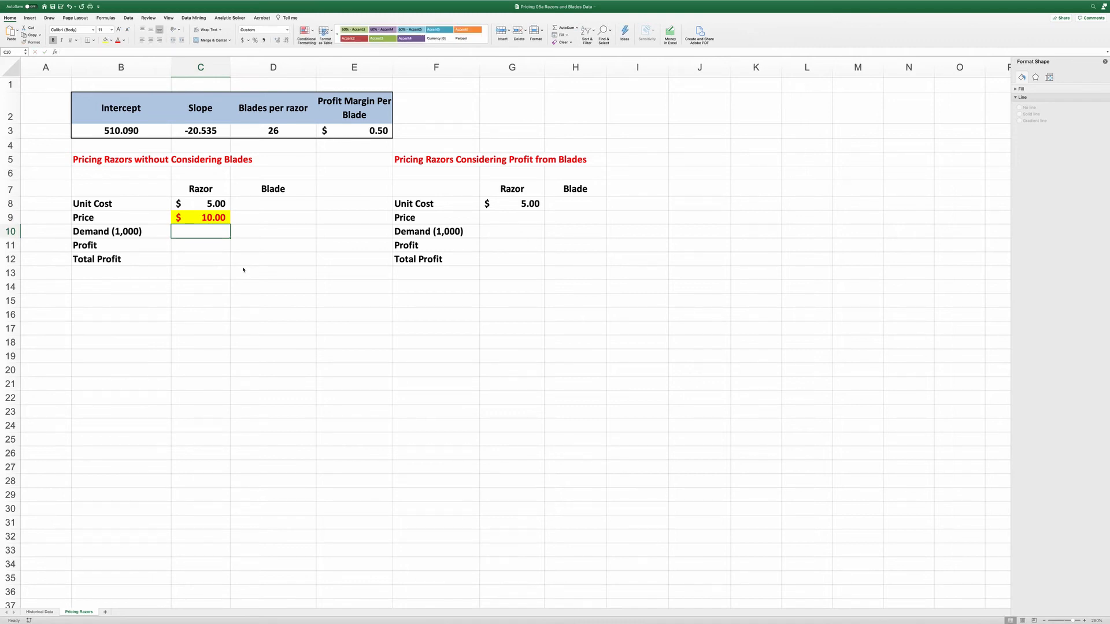
text(=)
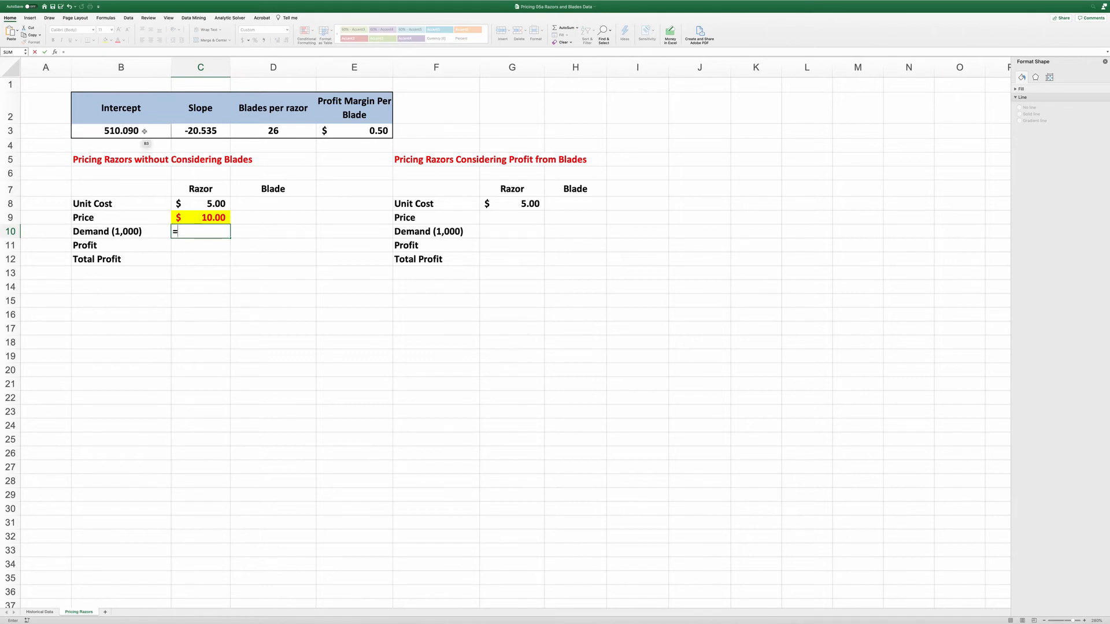
click(120, 130)
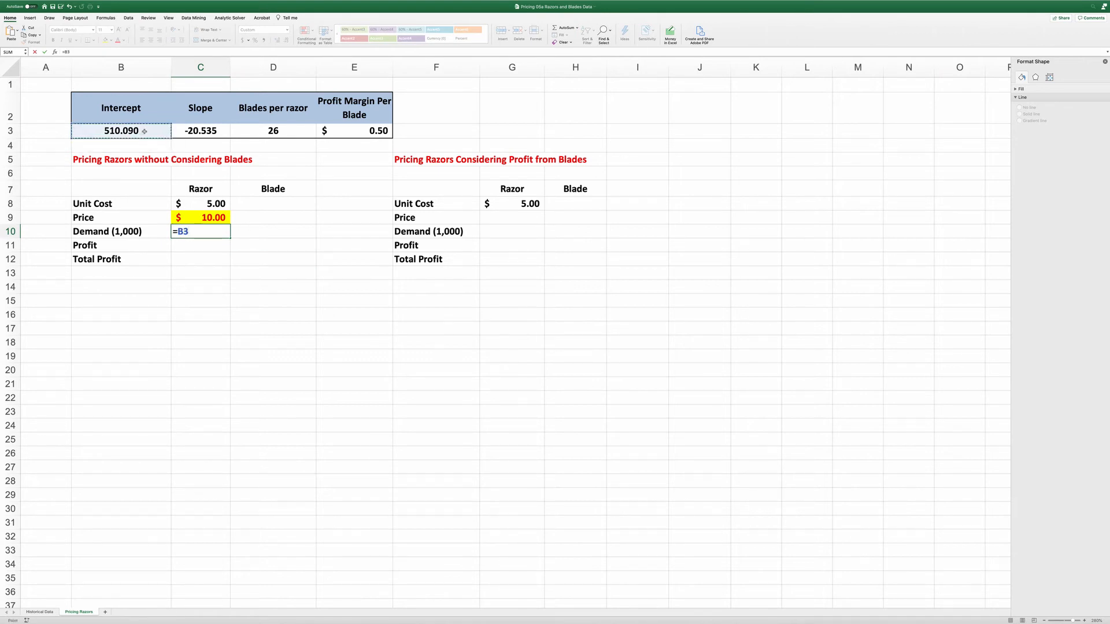
click(201, 130)
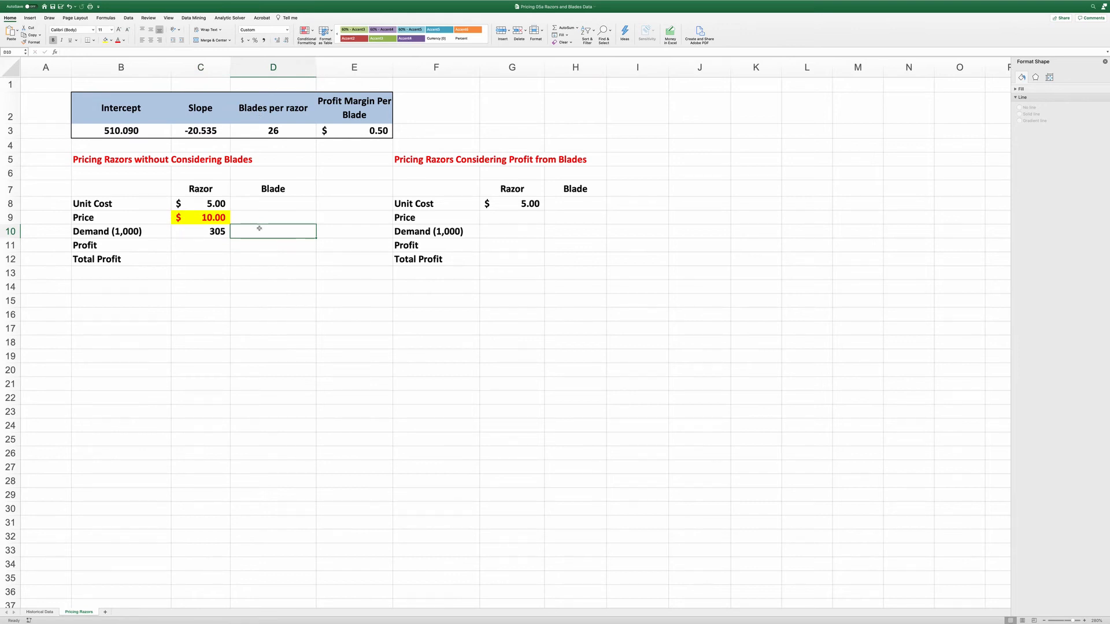
Enter blade demand =C10*D3 in D10 and the blade profit formula in D11.
text(=)
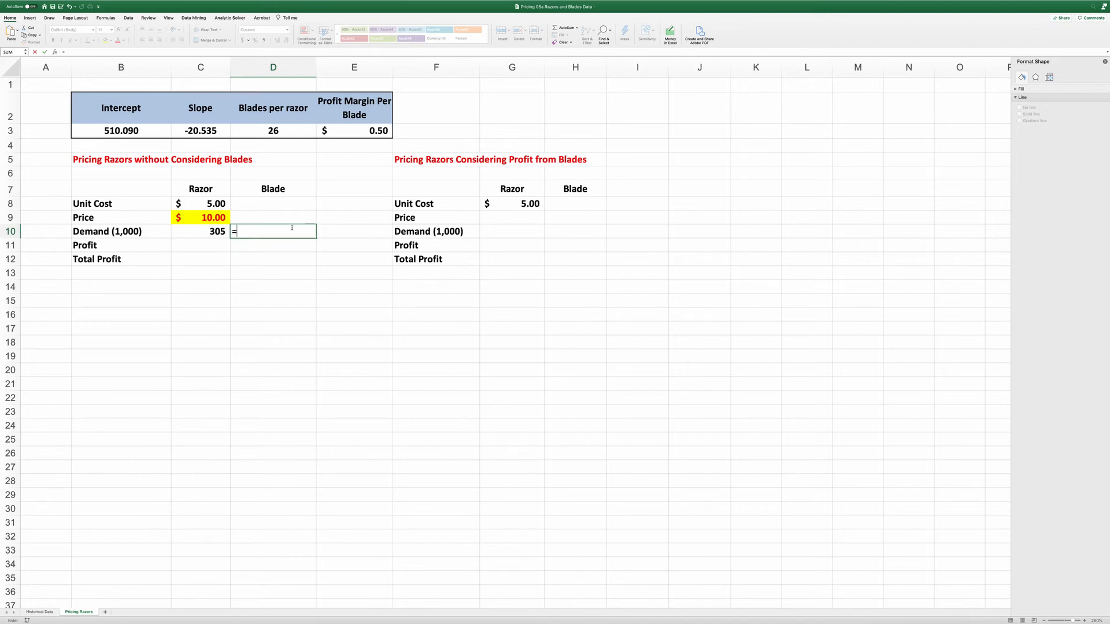
text(C10*)
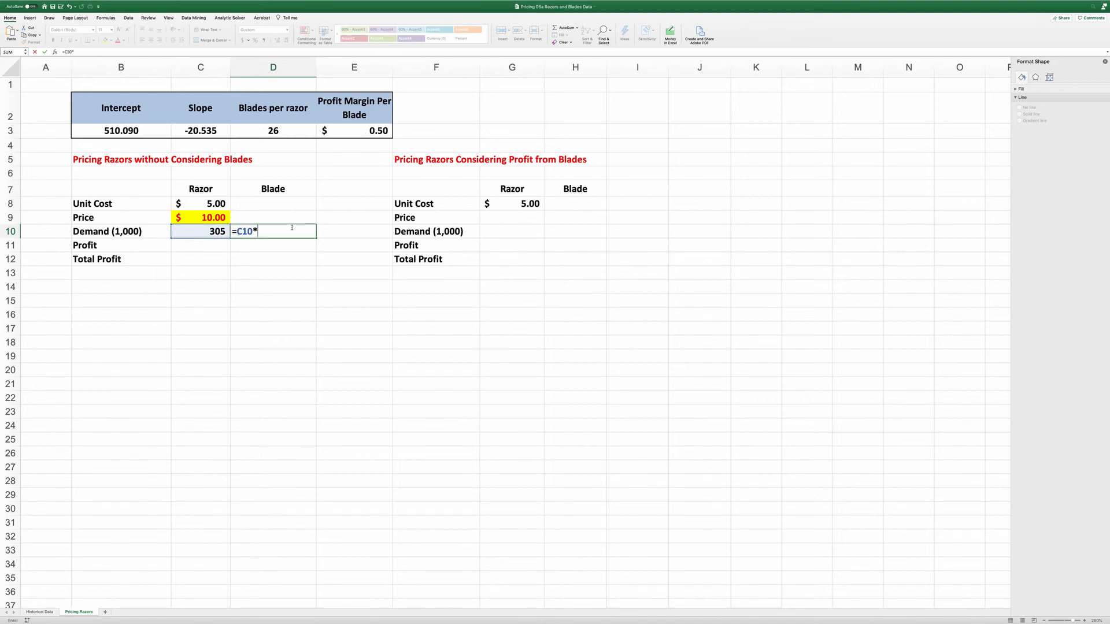
click(272, 130)
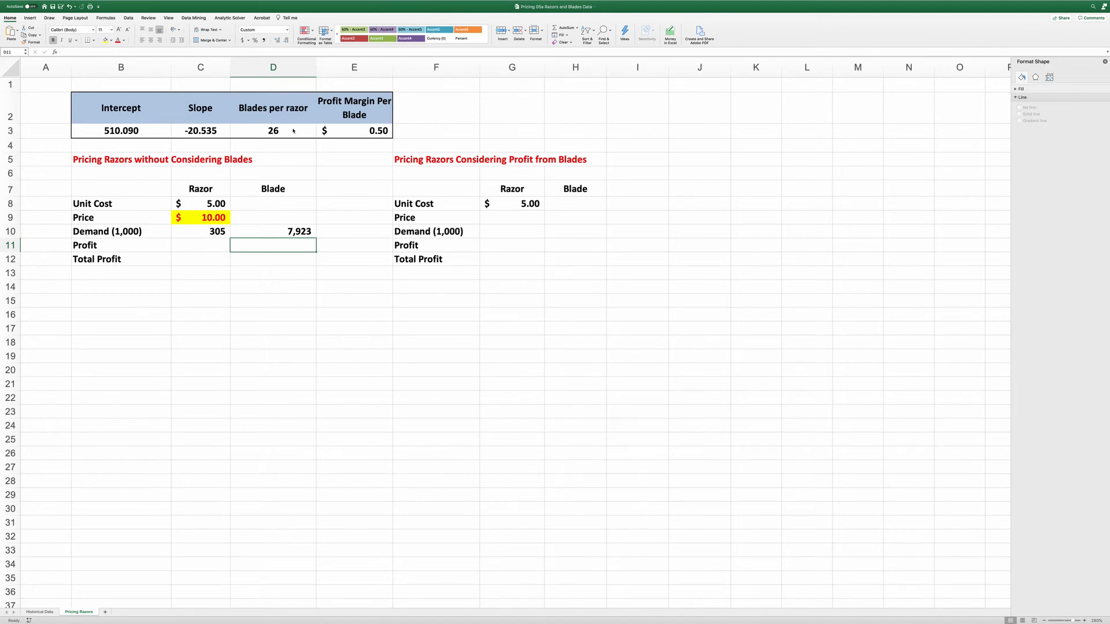
text(=)
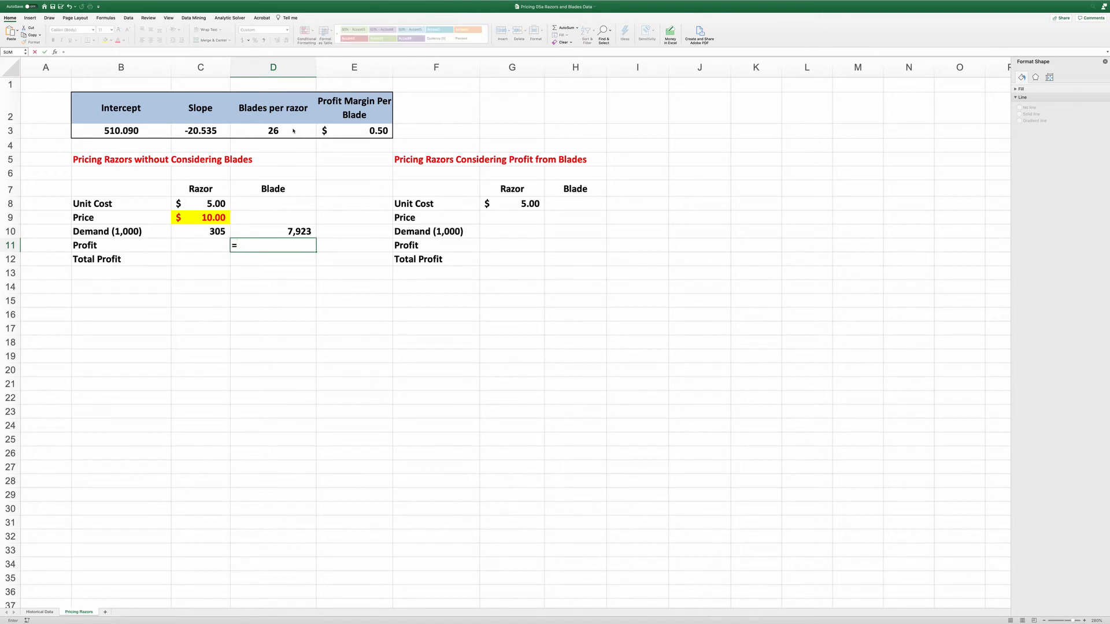
click(273, 231)
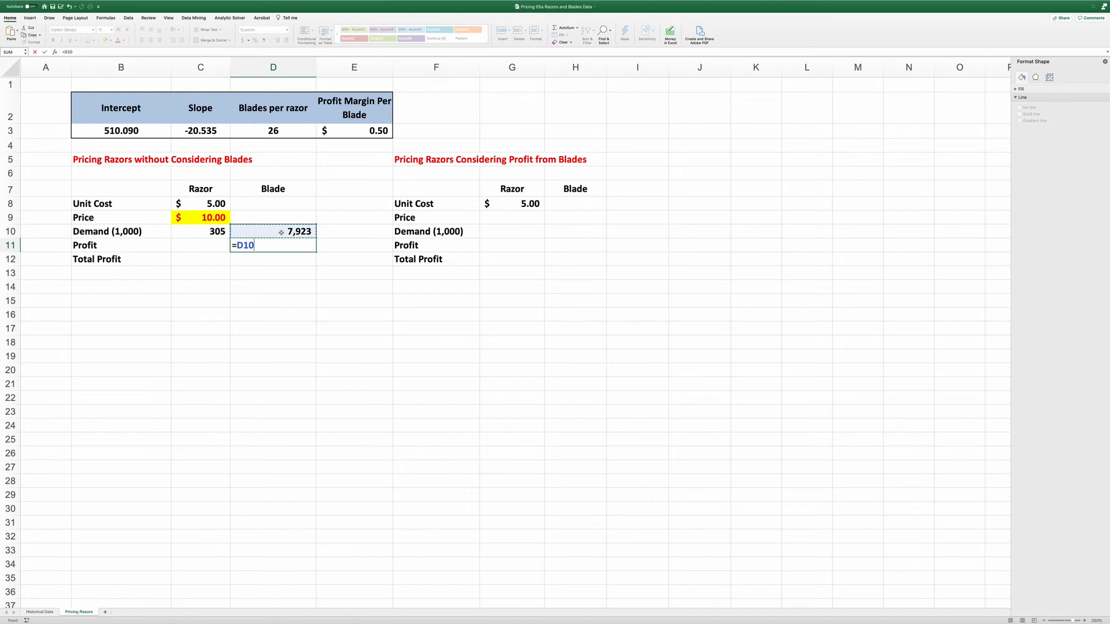
text(*)
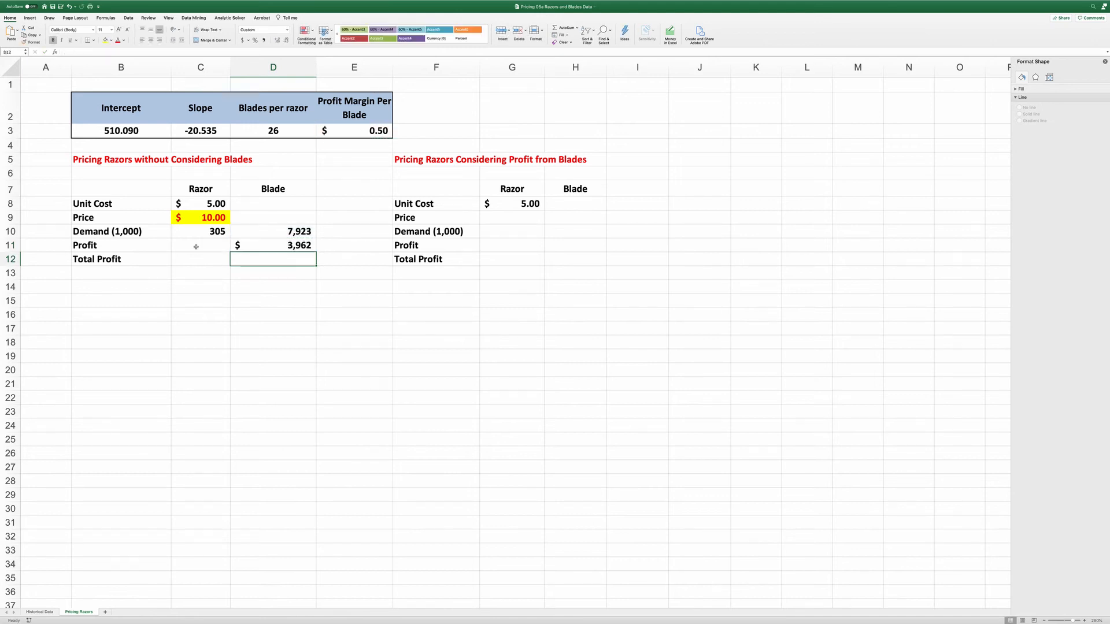
Enter the razor profit formula in C11 and =SUM(C11:D11) in C12, totalling $5,485.
click(200, 245)
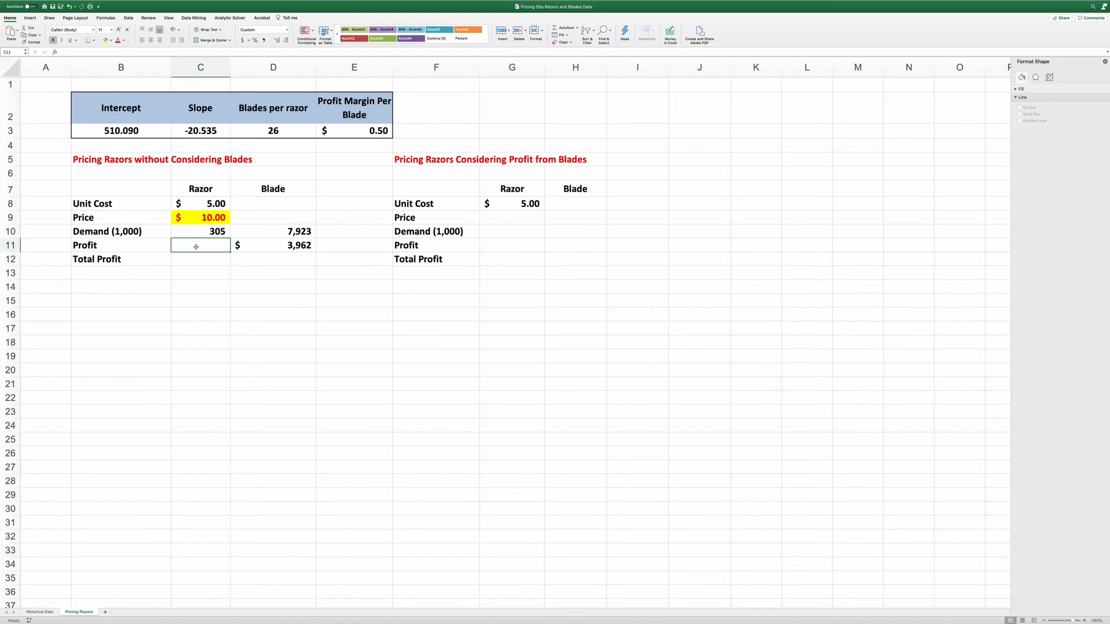
text(=)
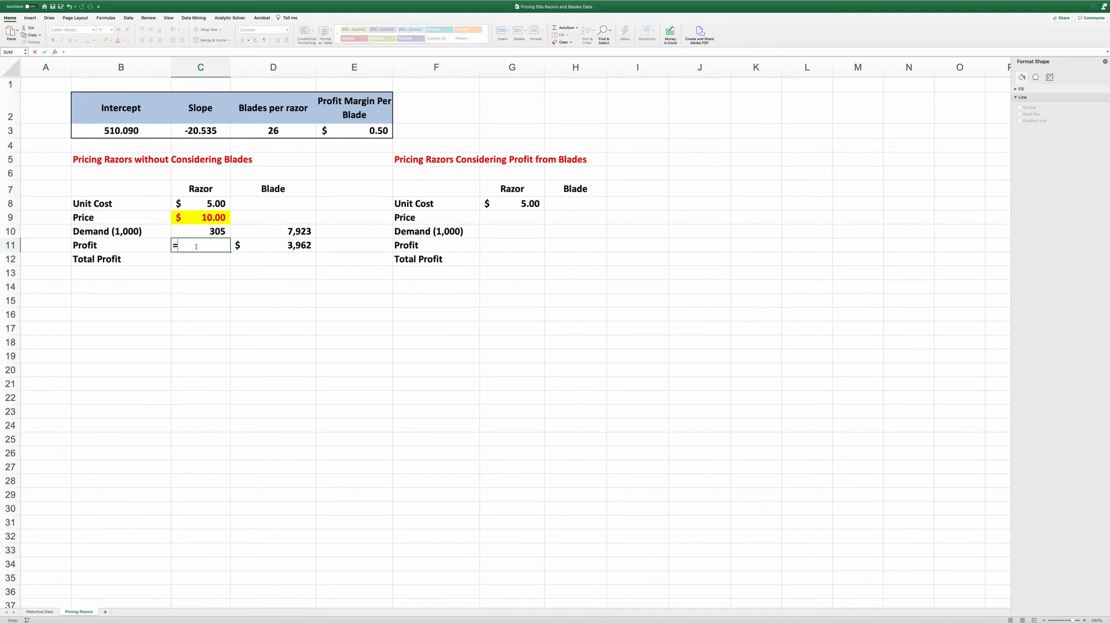
click(200, 218)
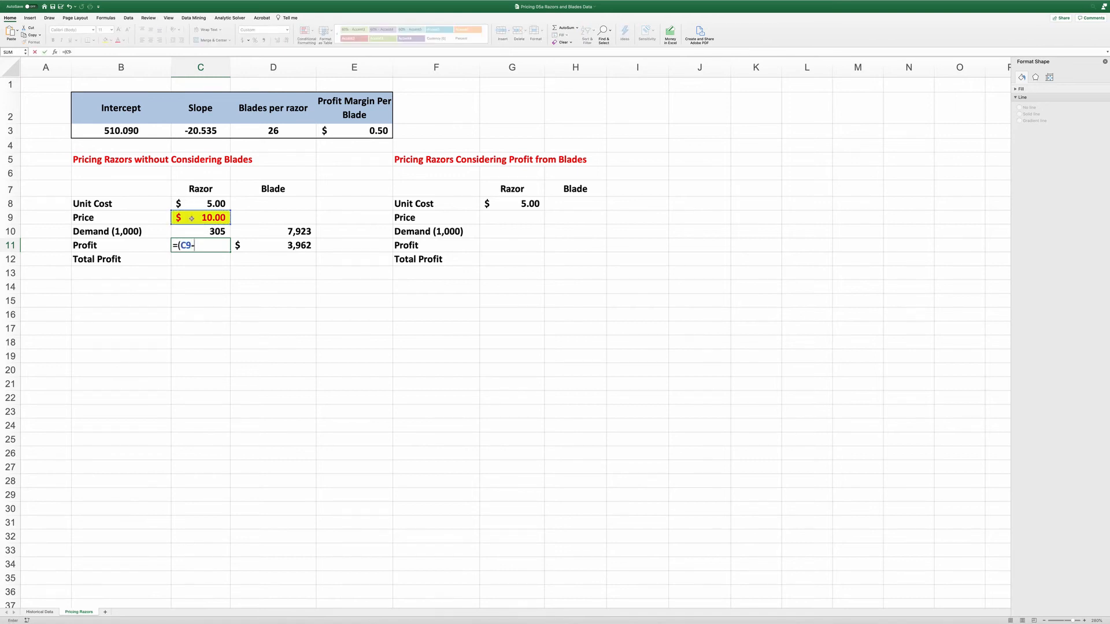
click(200, 203)
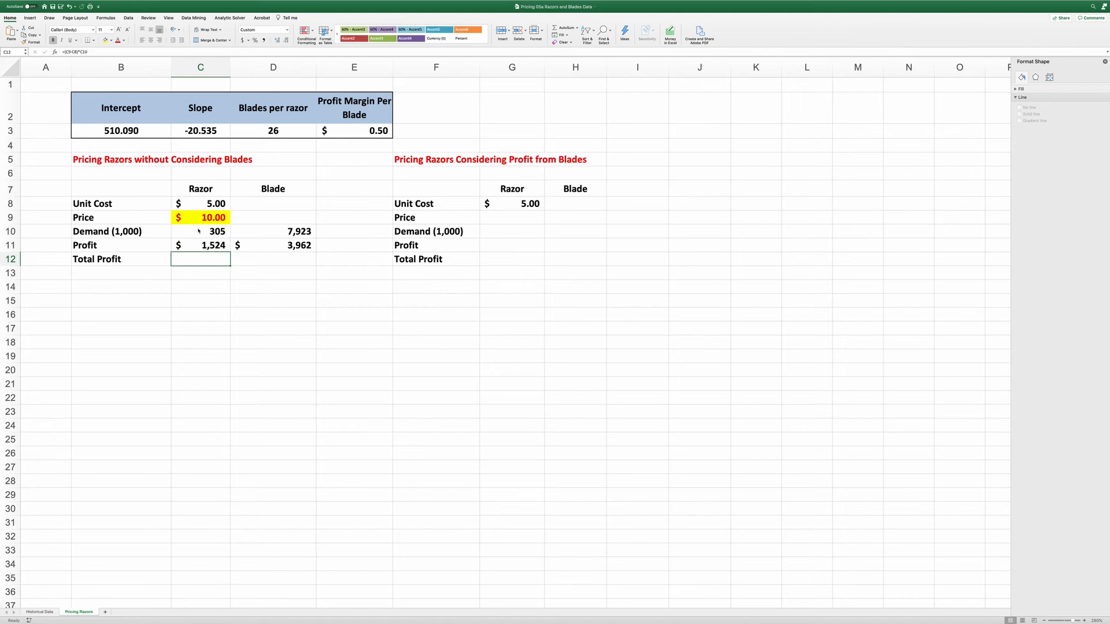
text(=)
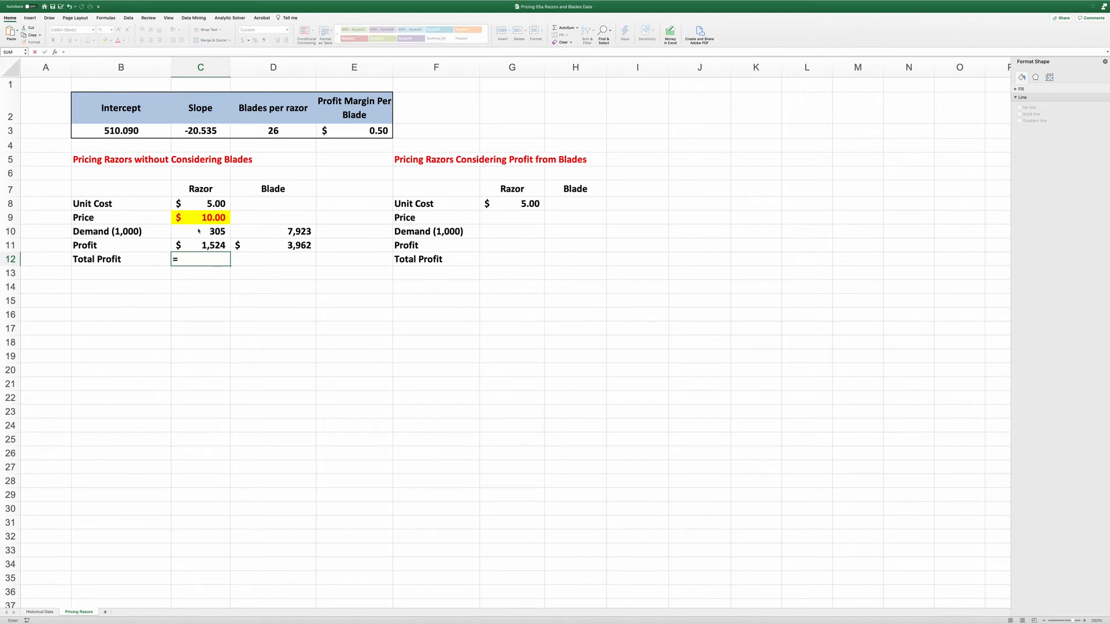
text(sum(C11)
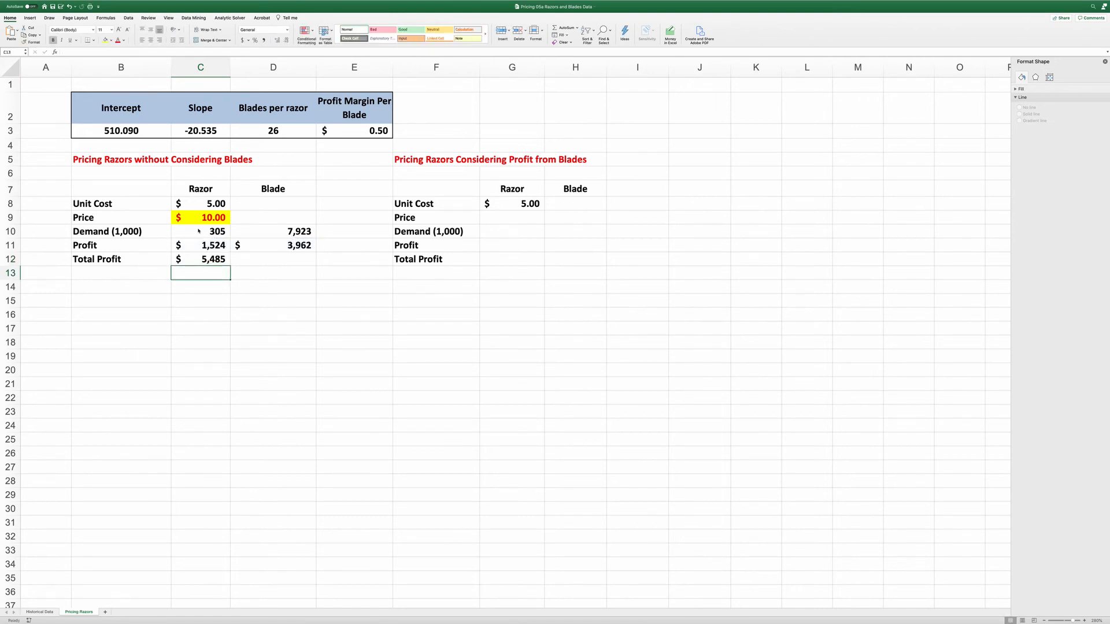
click(200, 245)
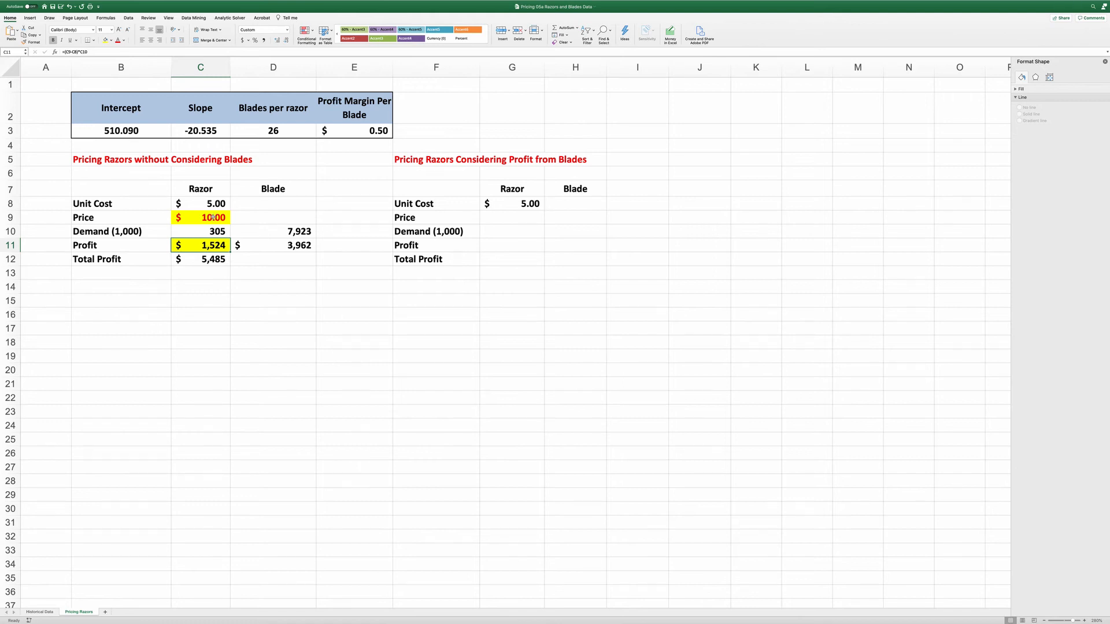
Run Solver maximising C11 by changing C9, keeping razor price $14.92 and total $4,669.
click(128, 18)
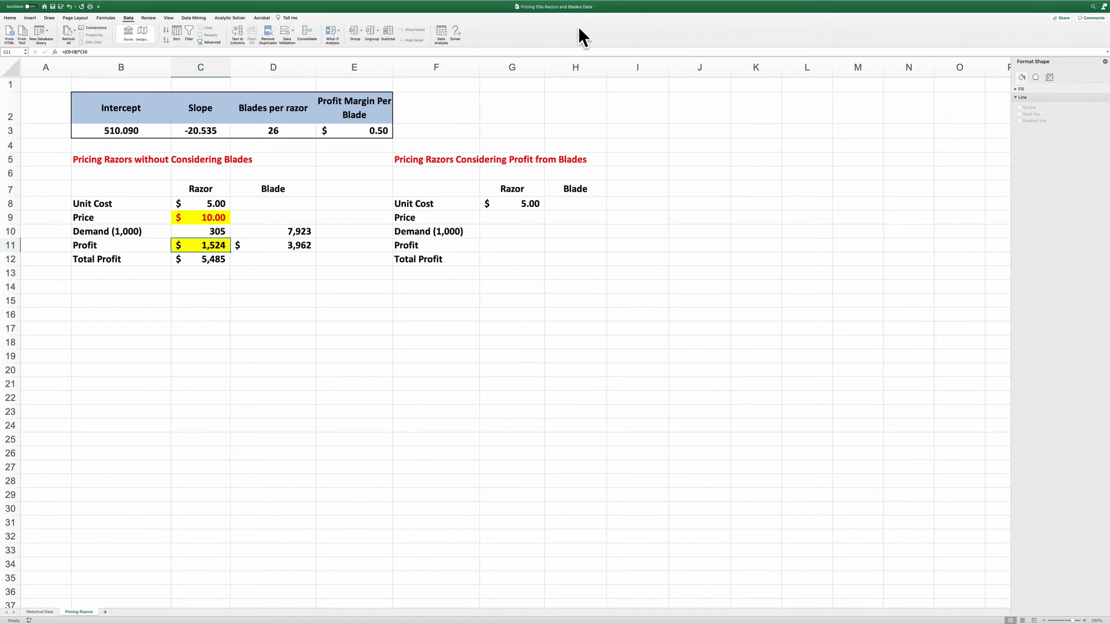
click(511, 188)
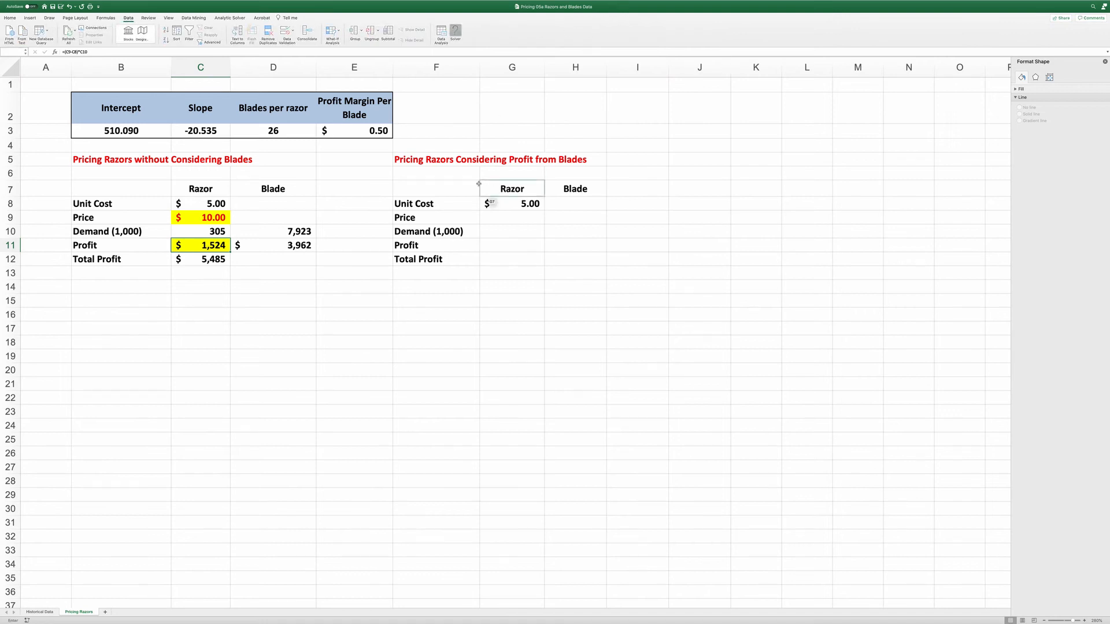
click(454, 34)
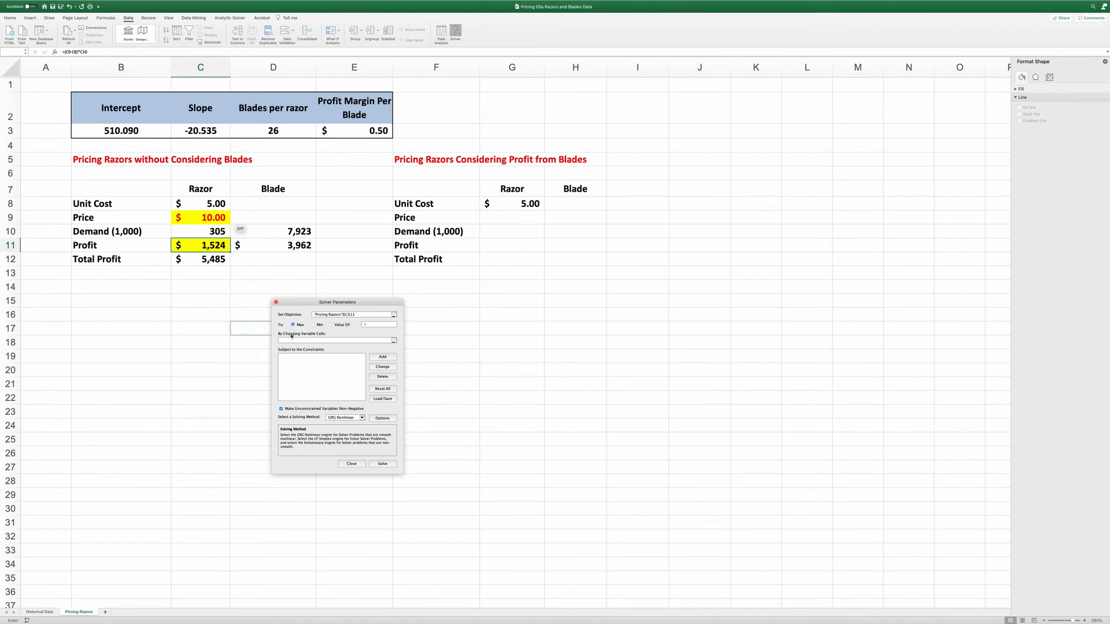
click(201, 217)
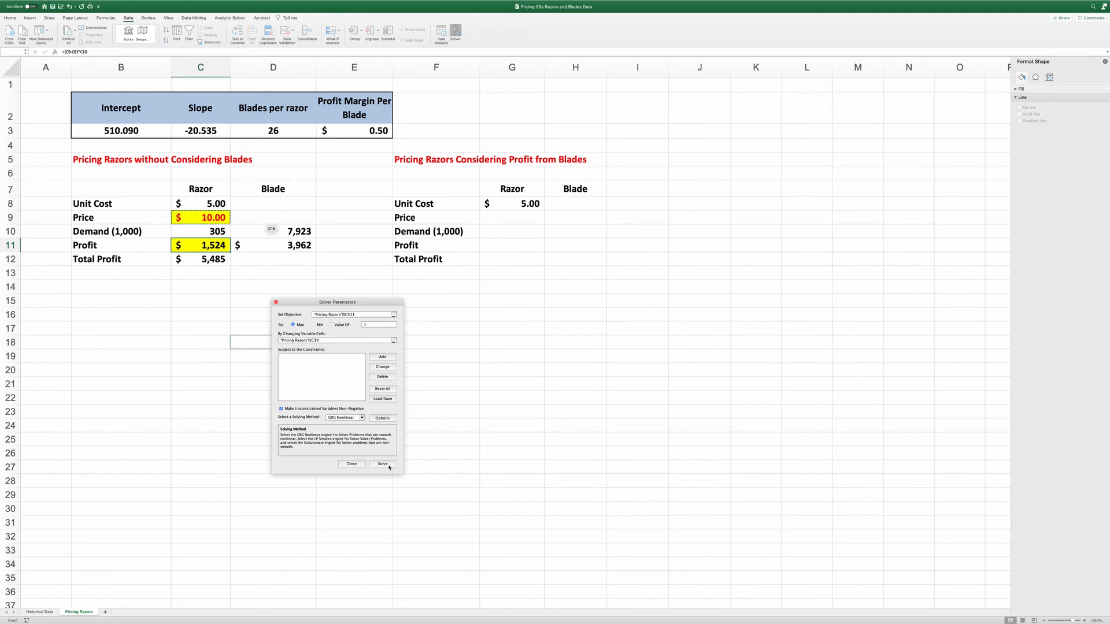
click(382, 464)
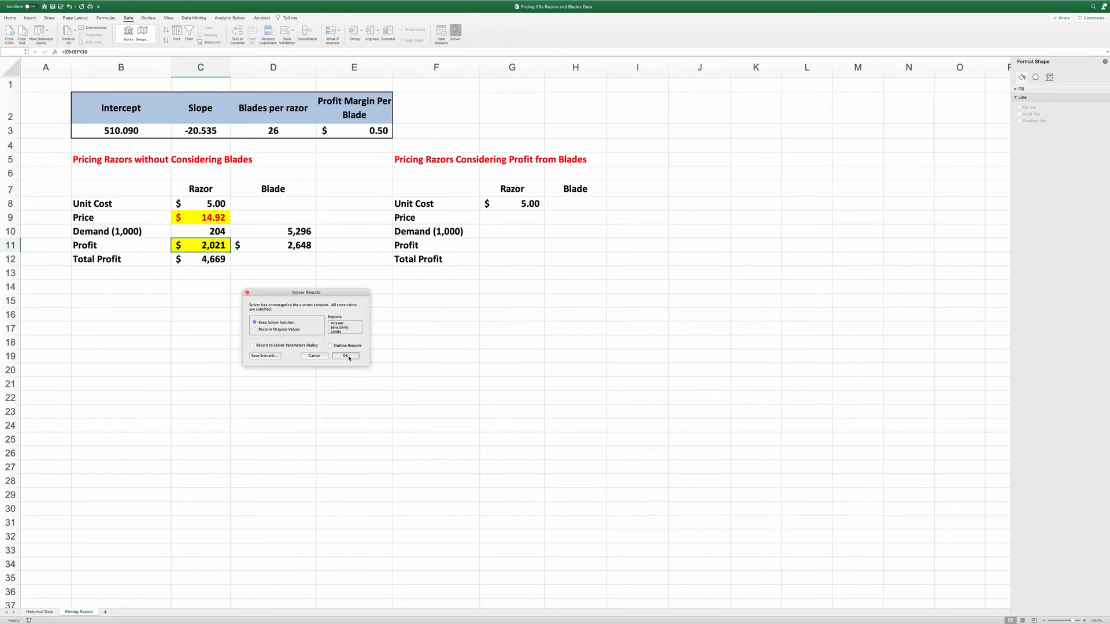
click(346, 356)
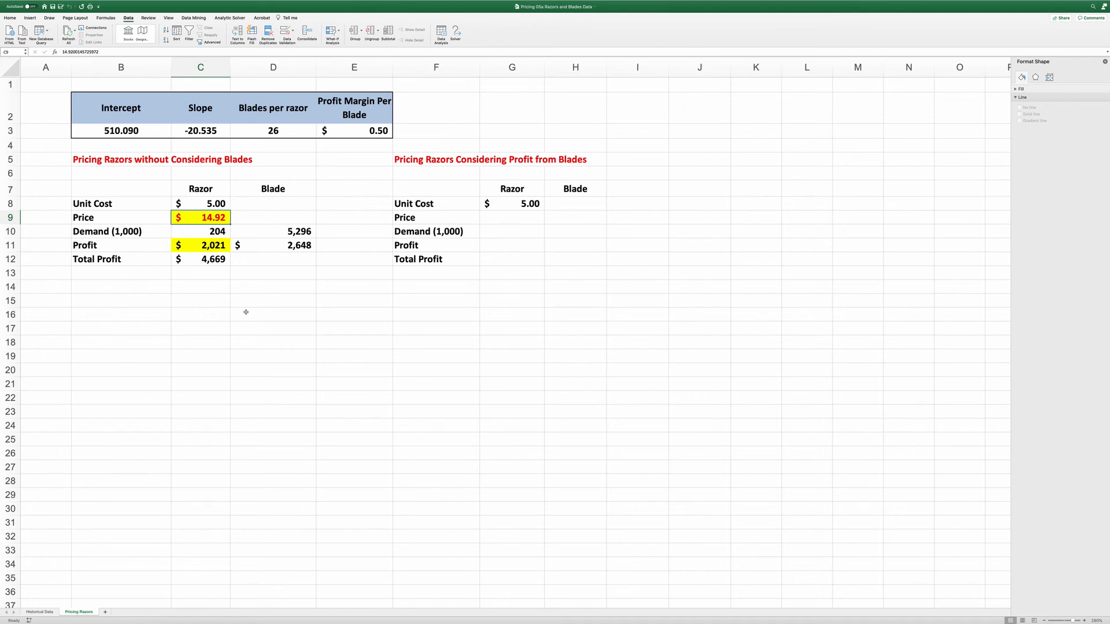
click(200, 258)
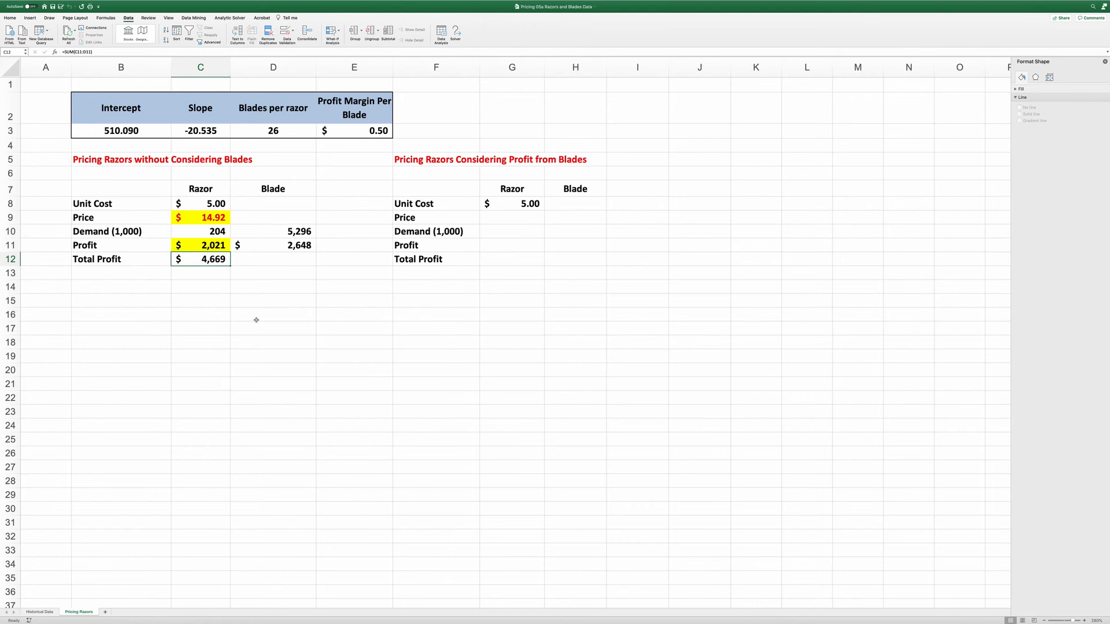
mouse_move(466, 181)
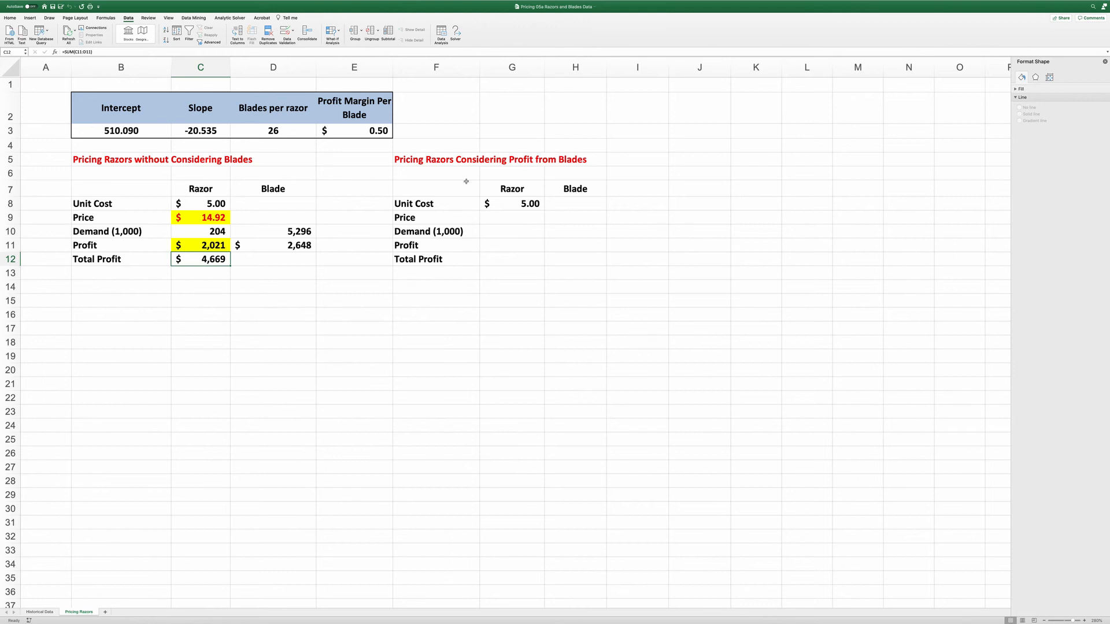
mouse_move(463, 160)
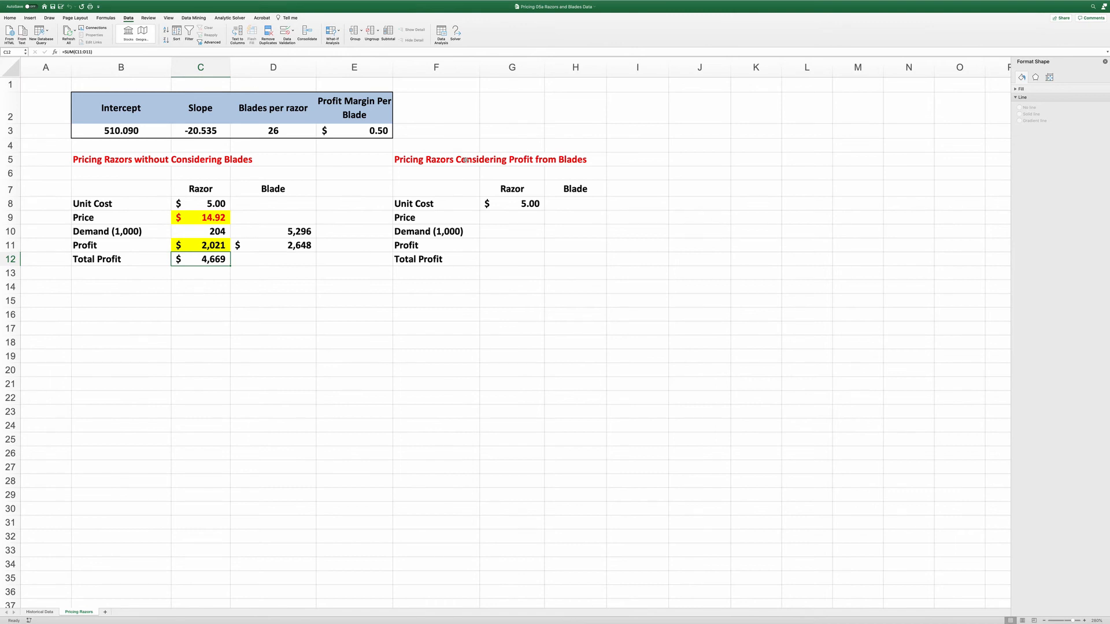
mouse_move(516, 217)
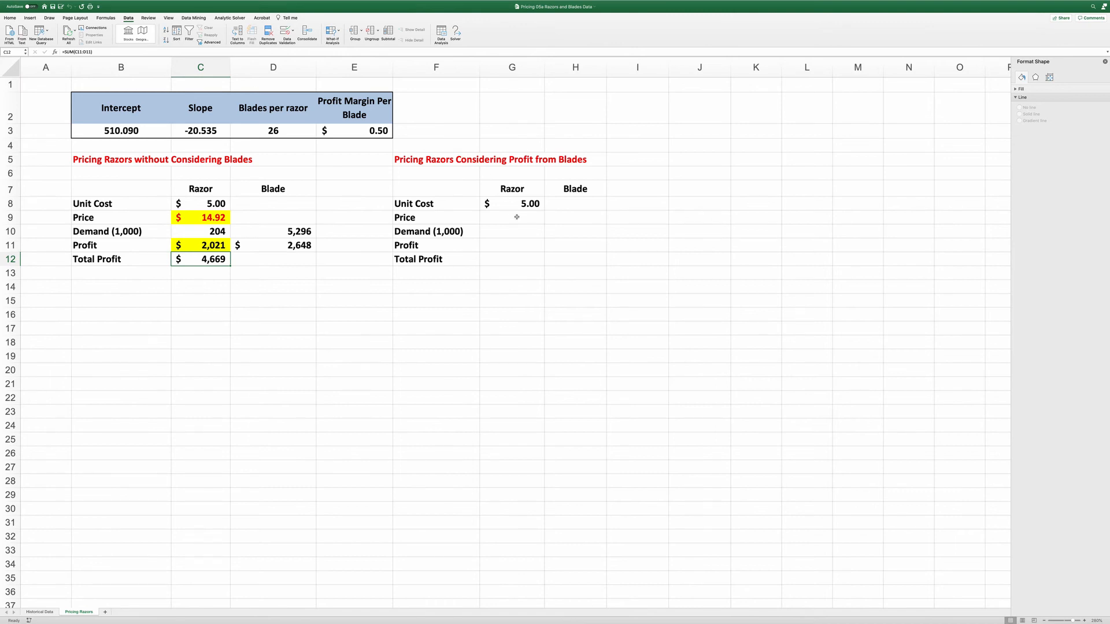
Enter razor price 10 in G9, the demand formula in G10, and blade profit =H10*E3.
click(511, 217)
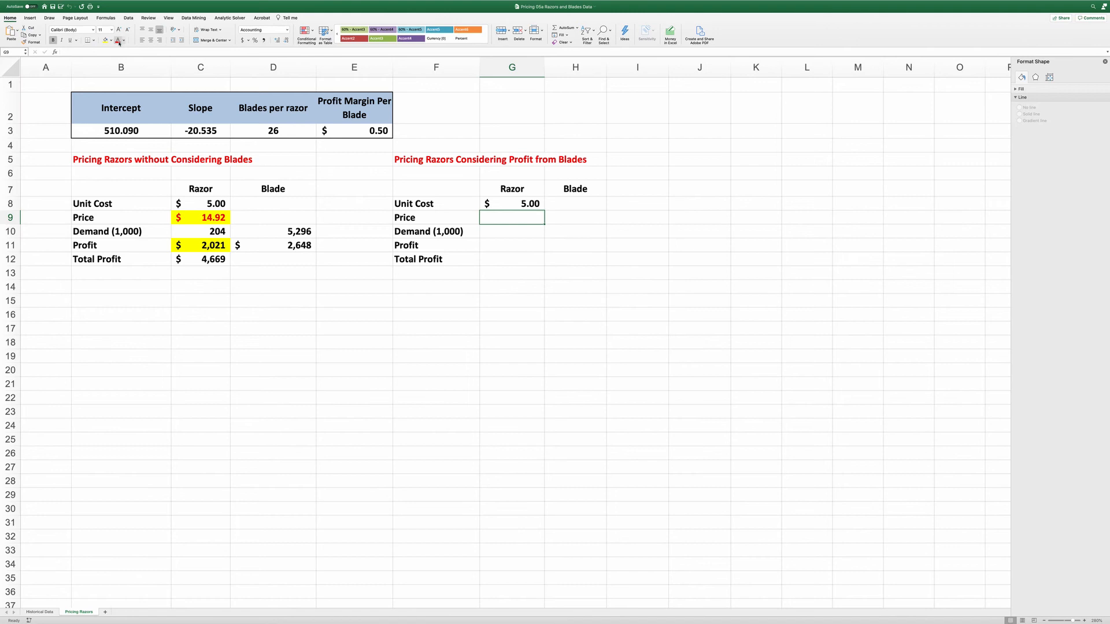
text(10.00)
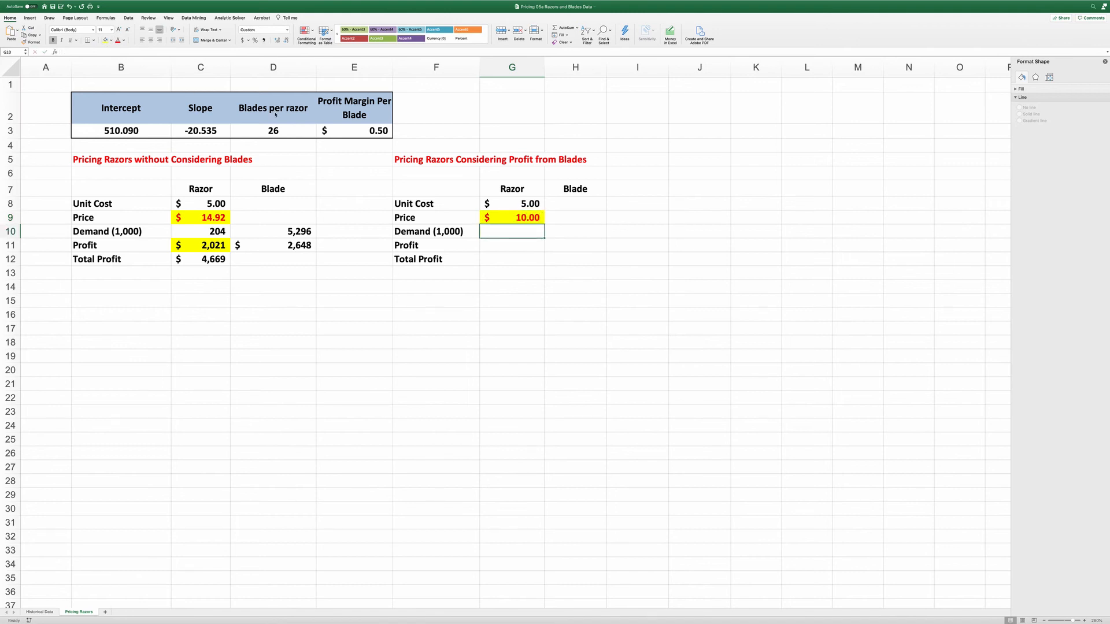
text(=B3+C3*)
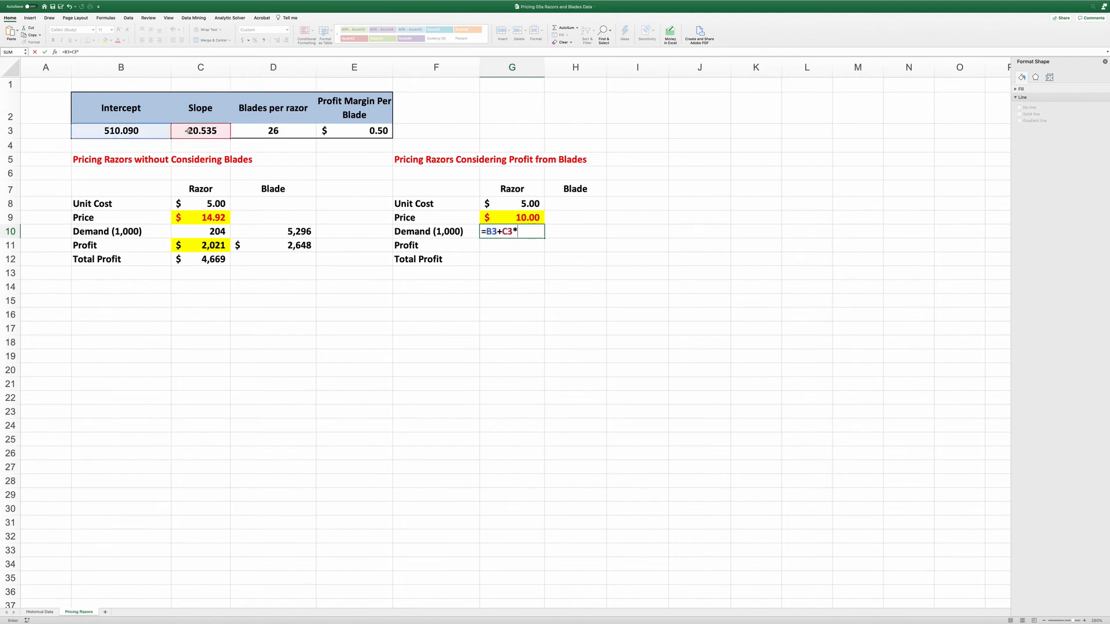
click(512, 217)
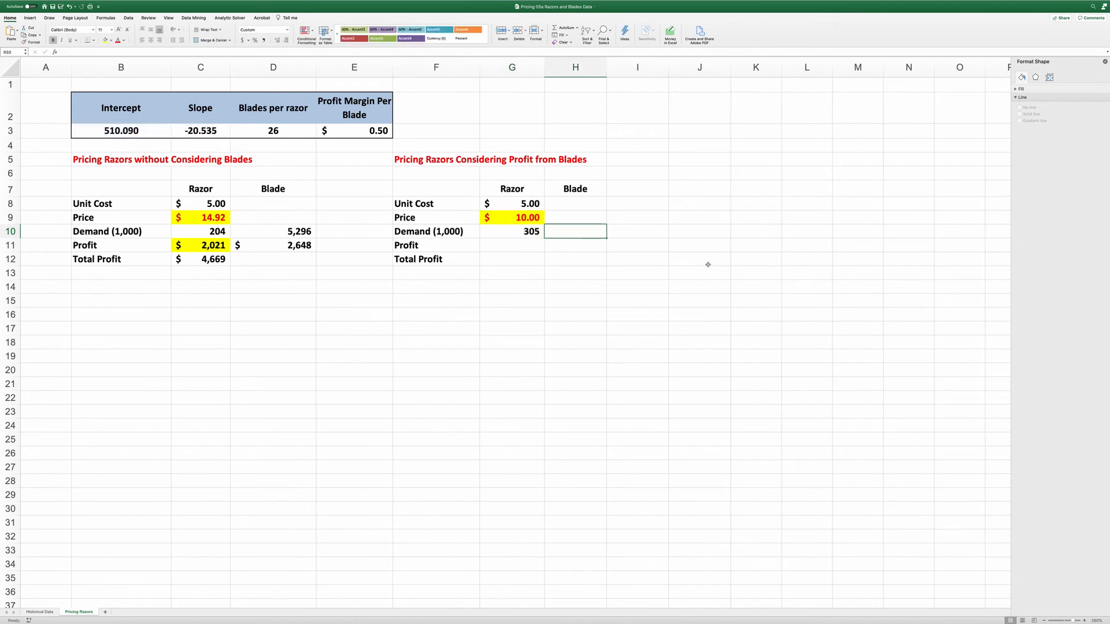
text(0)
click(575, 245)
text(=)
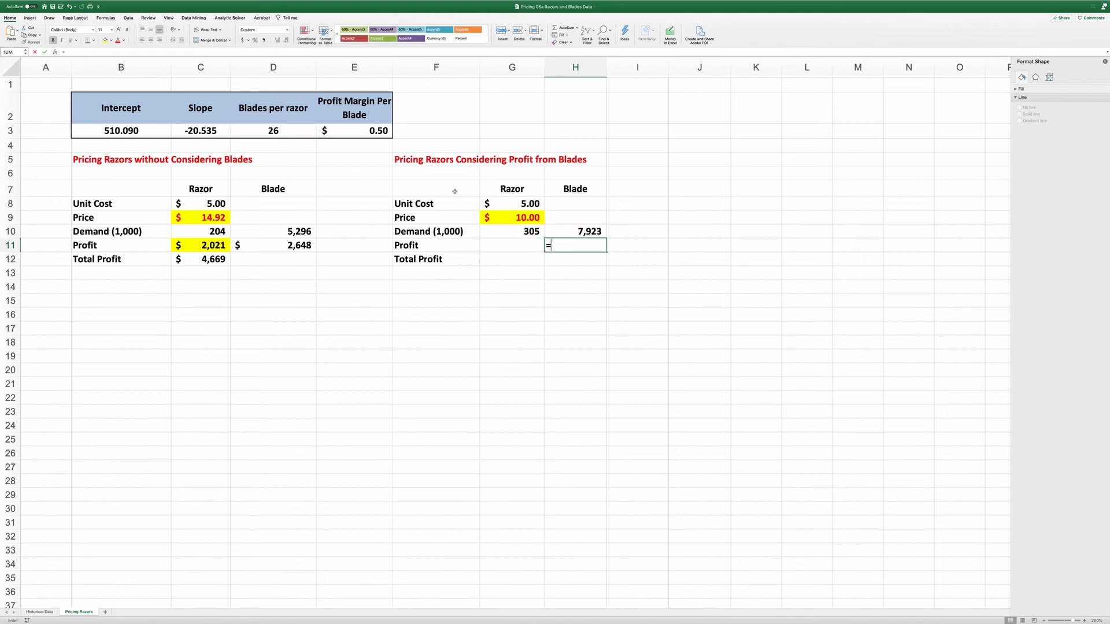
click(589, 231)
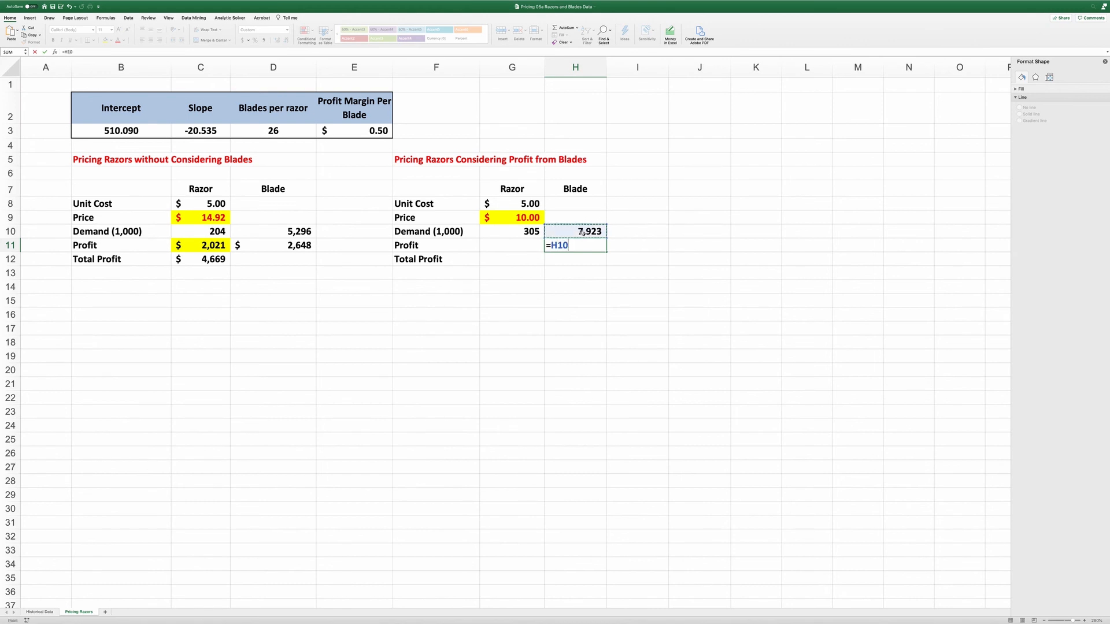
text(*)
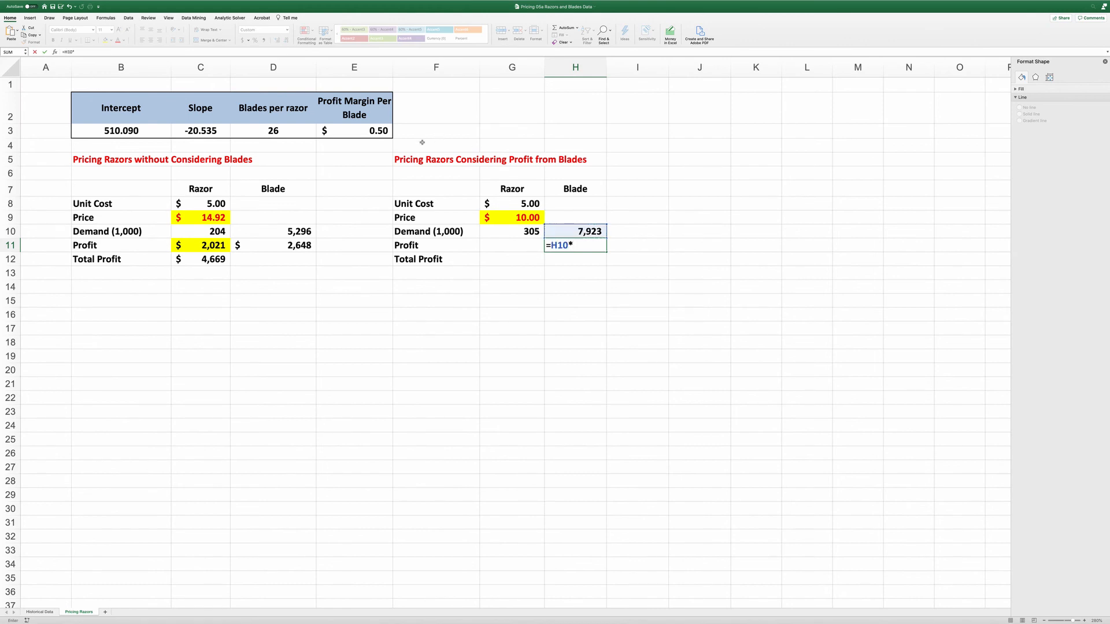
key(Enter)
text(=)
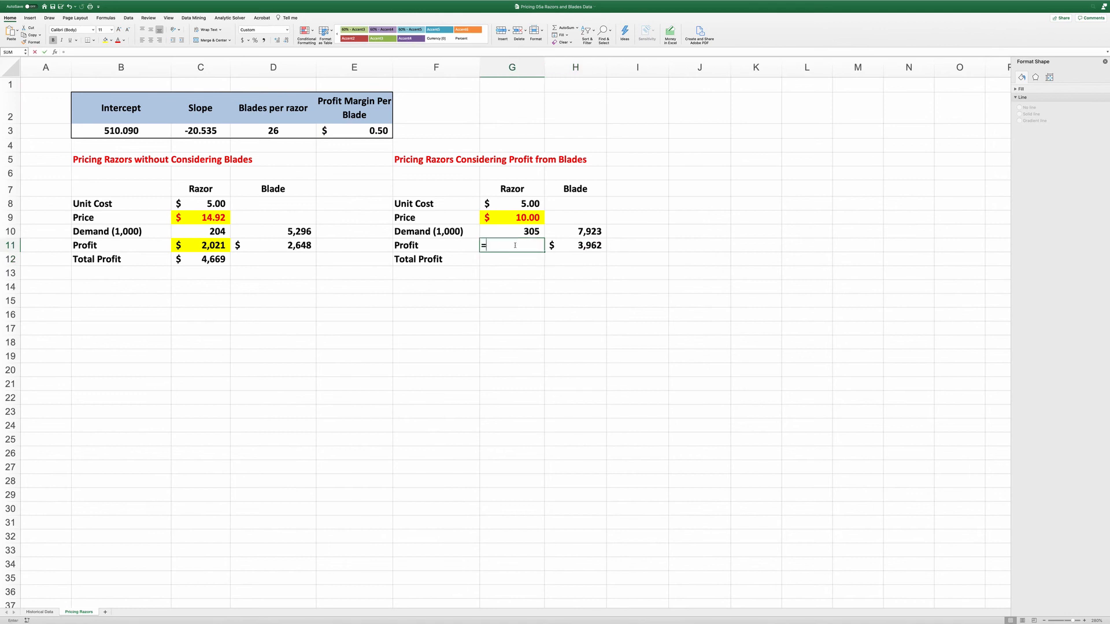
Enter razor profit =(G9-G8)*G10 in G11 and =SUM(G11:H11) in G12, totalling 5,485.
text(()
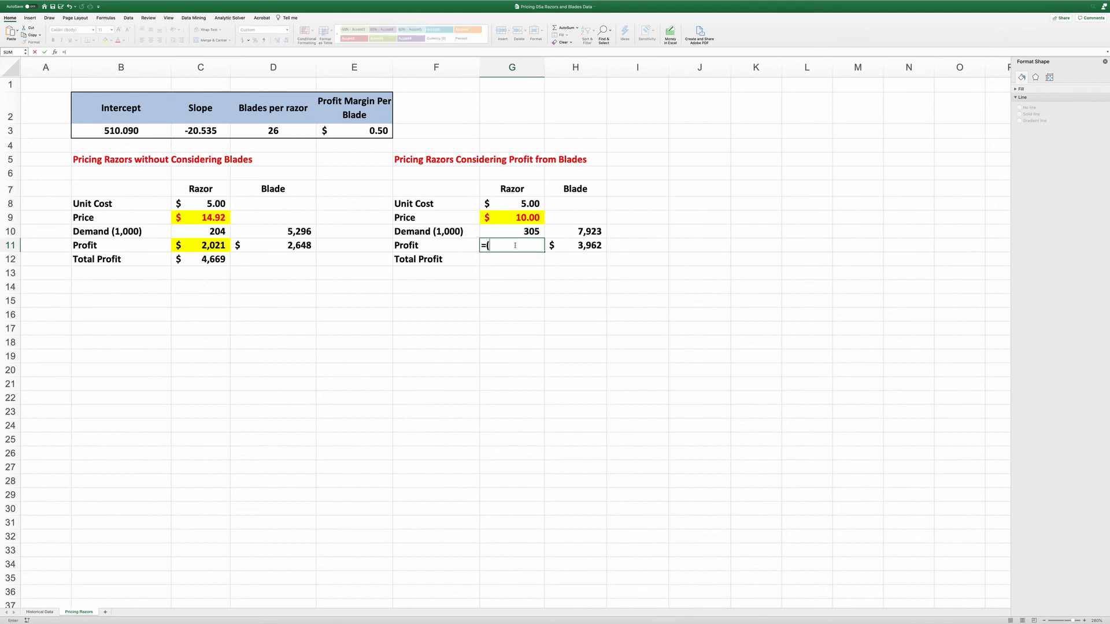
click(511, 217)
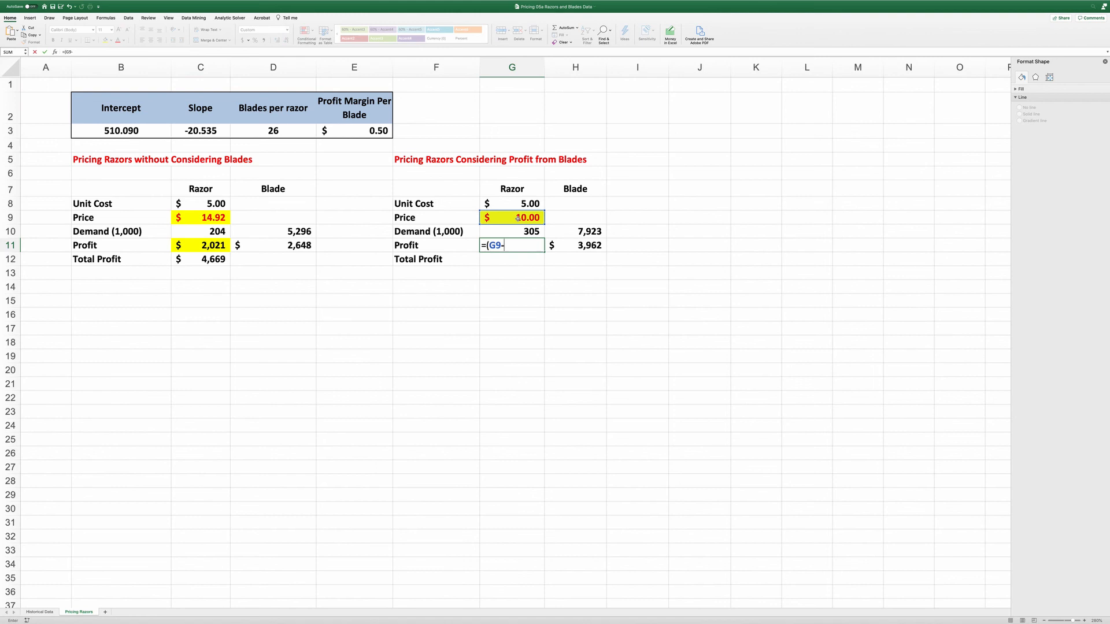
click(511, 204)
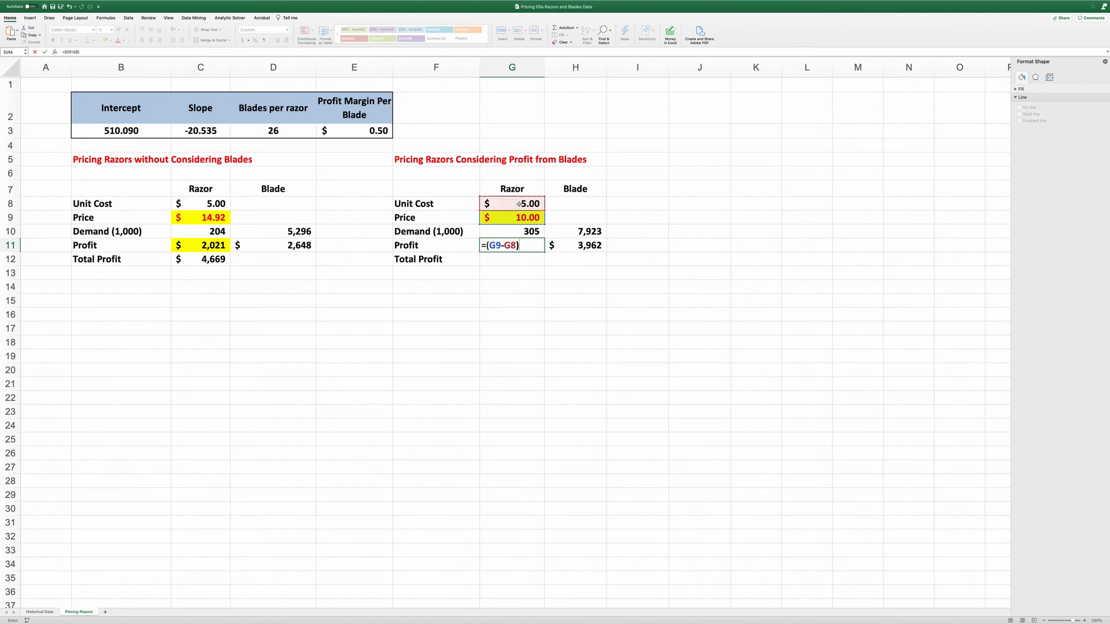
text(*)
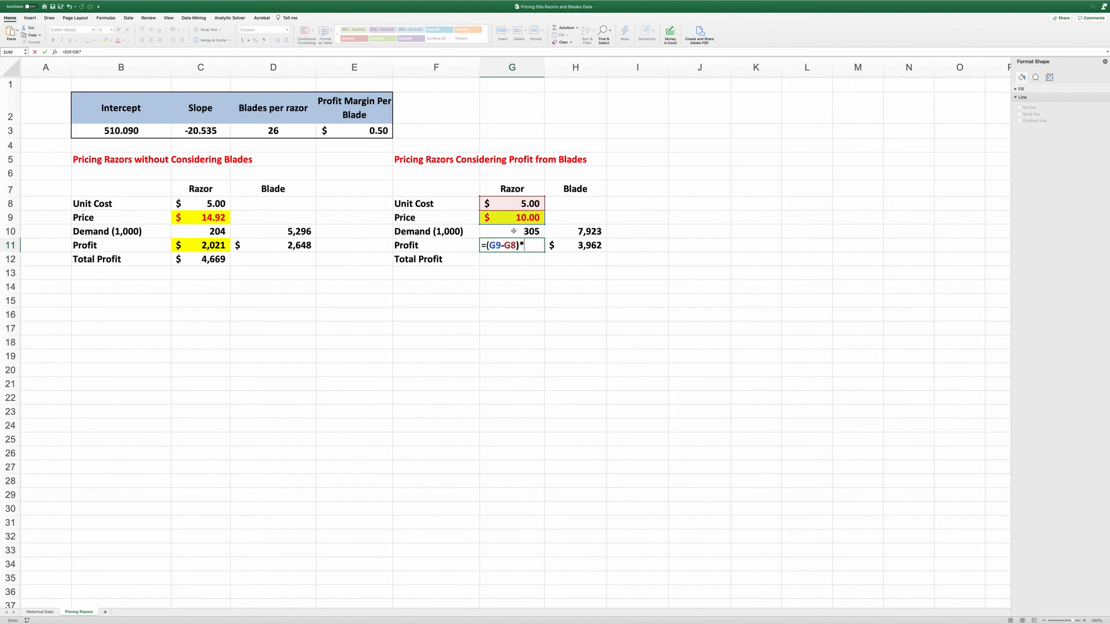
key(Enter)
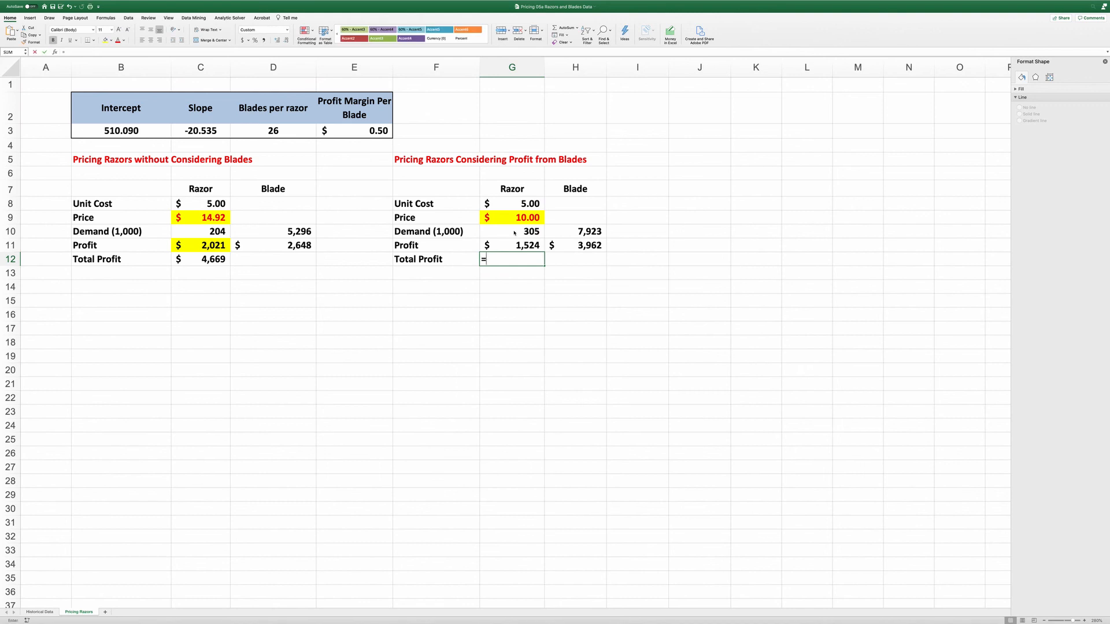
text(sum9)
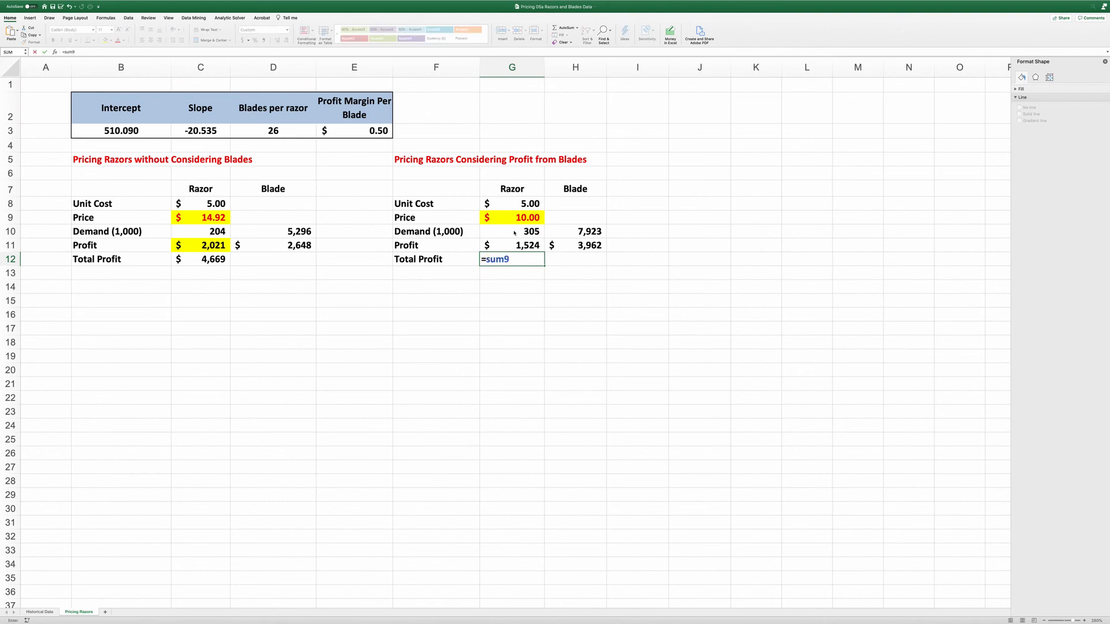
click(510, 245)
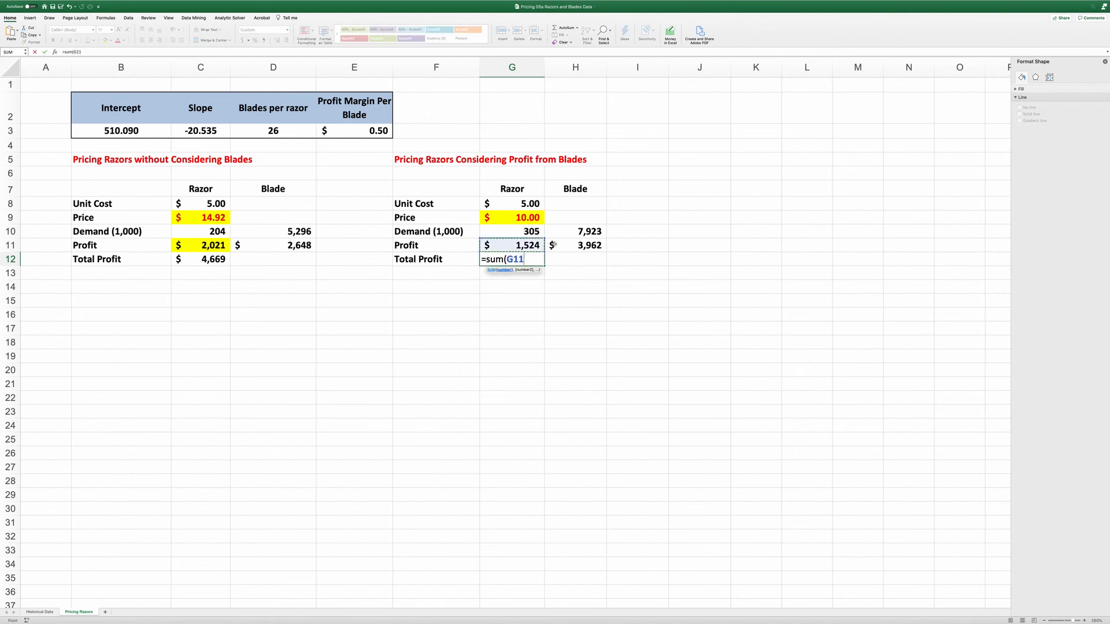
drag(511, 245, 576, 245)
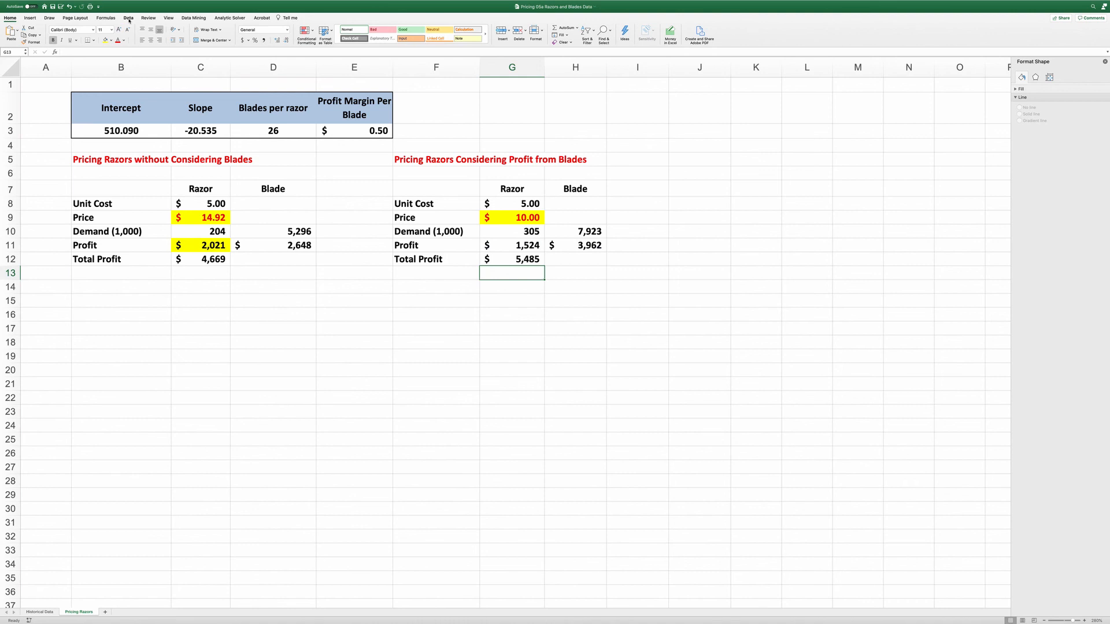
Run Solver maximising $G$12 by changing $G$9, giving razor price $8.42 and profit $5,537.
click(128, 18)
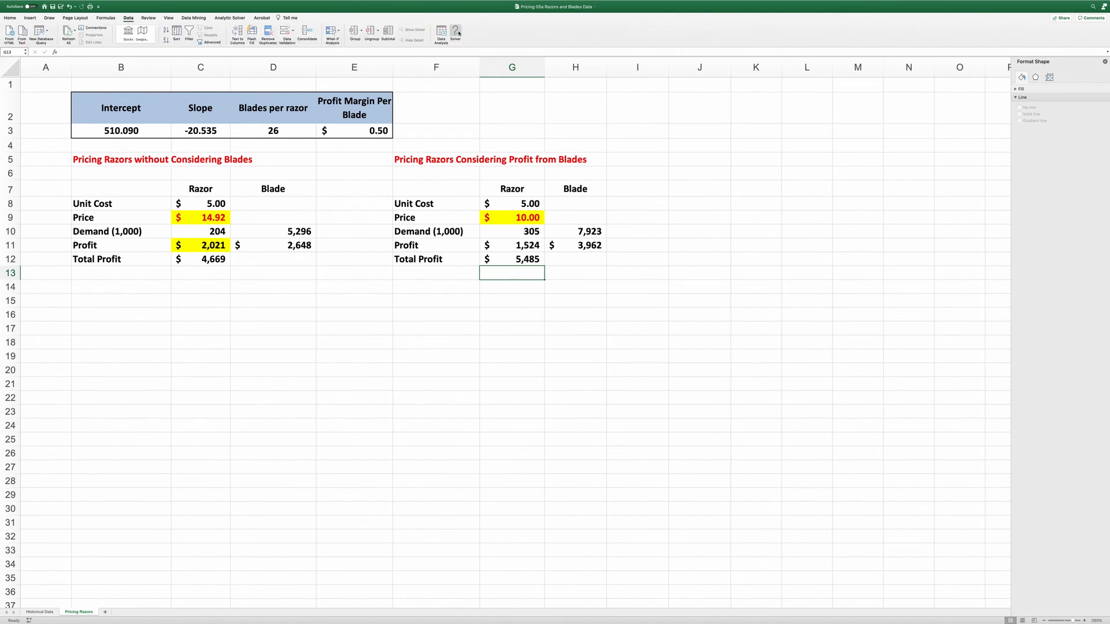
click(455, 33)
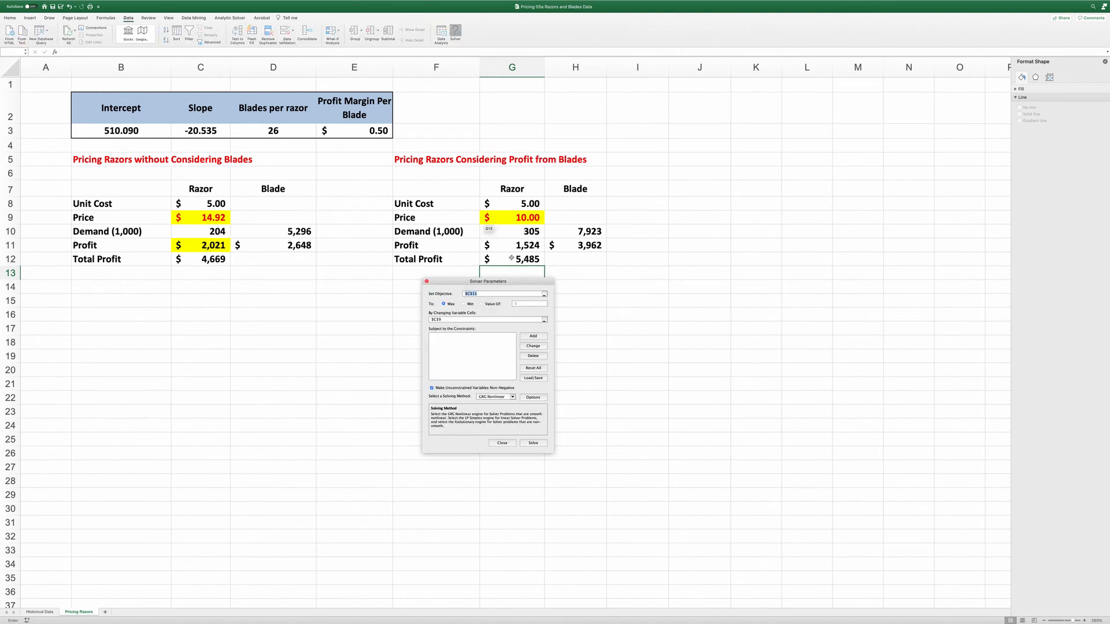
drag(487, 281, 501, 297)
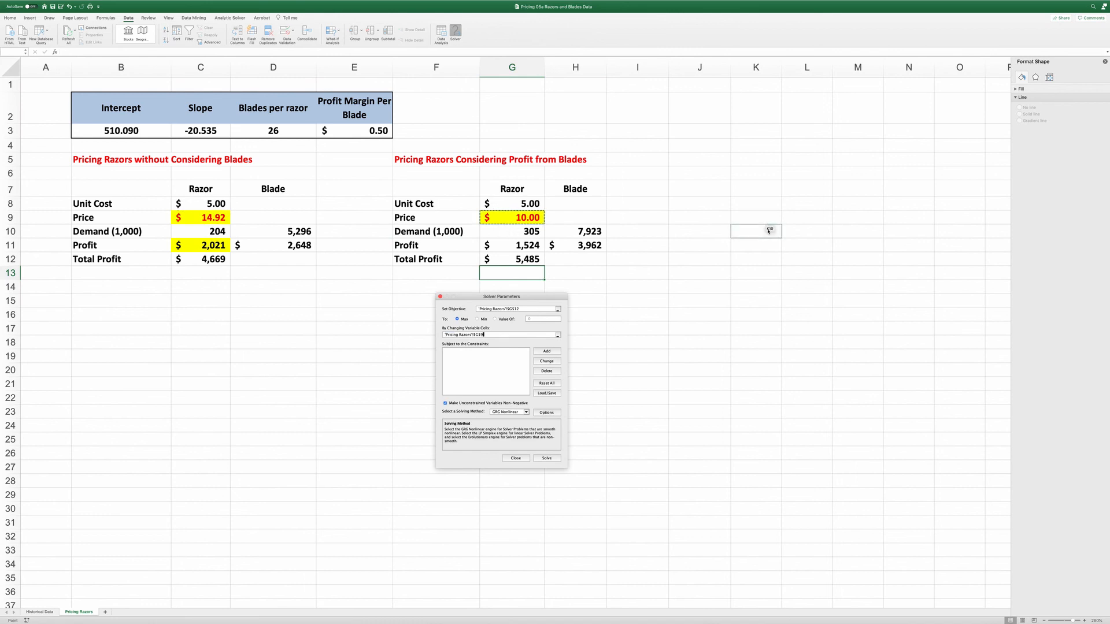
click(546, 457)
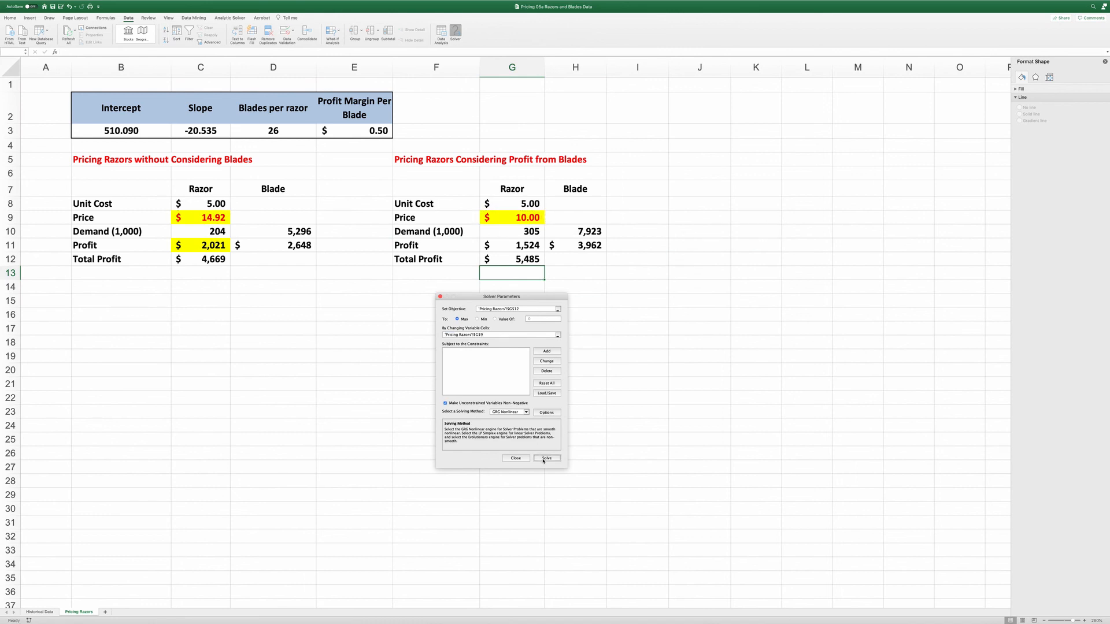
click(546, 457)
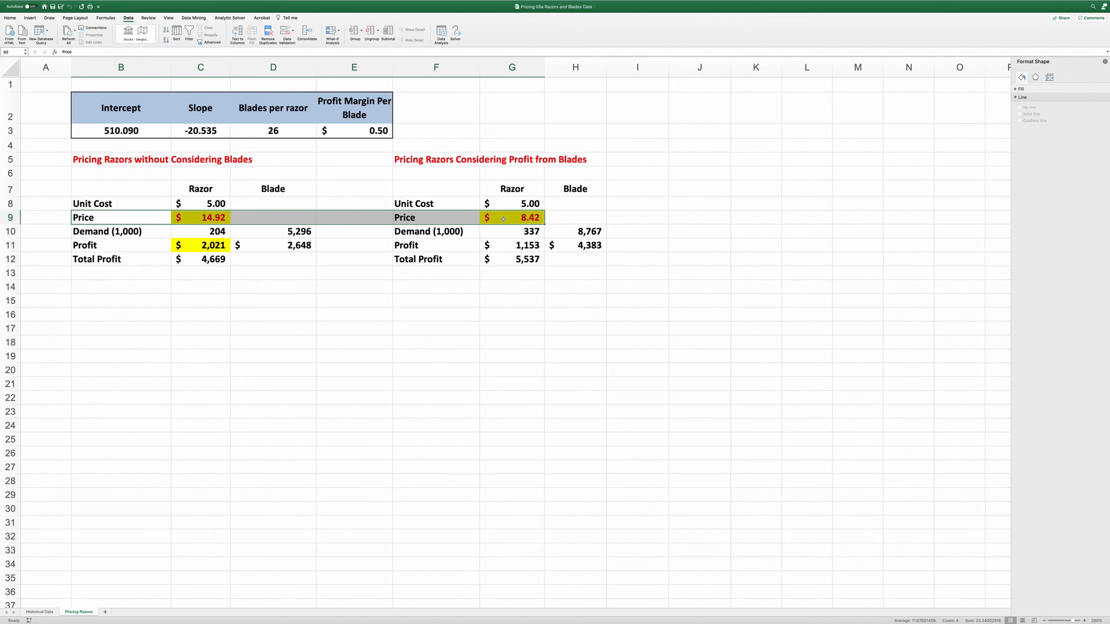
click(512, 245)
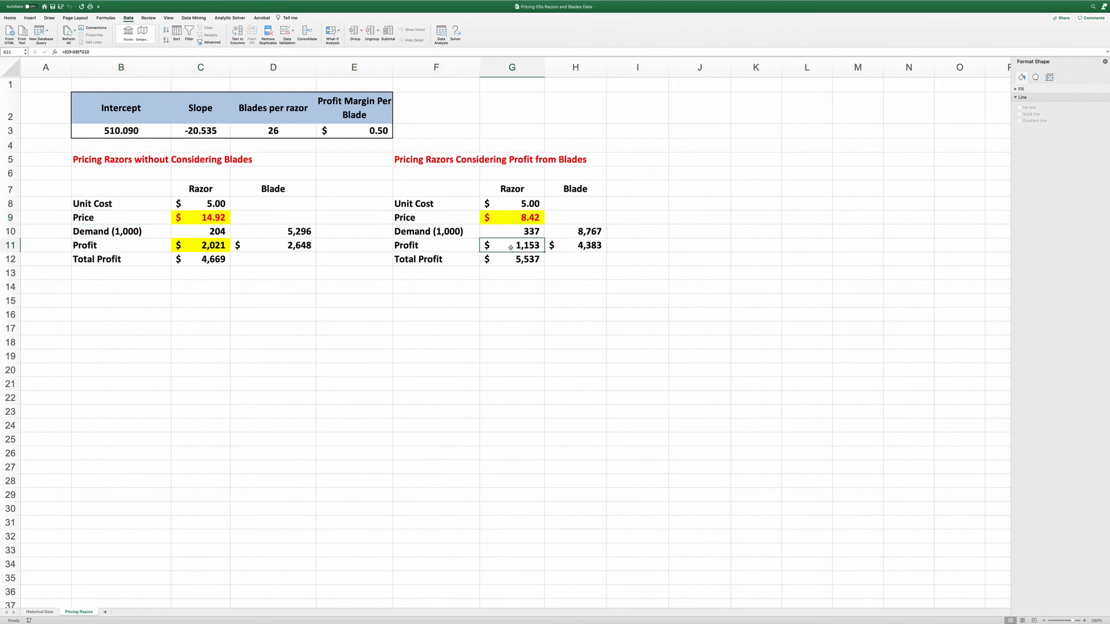
click(201, 245)
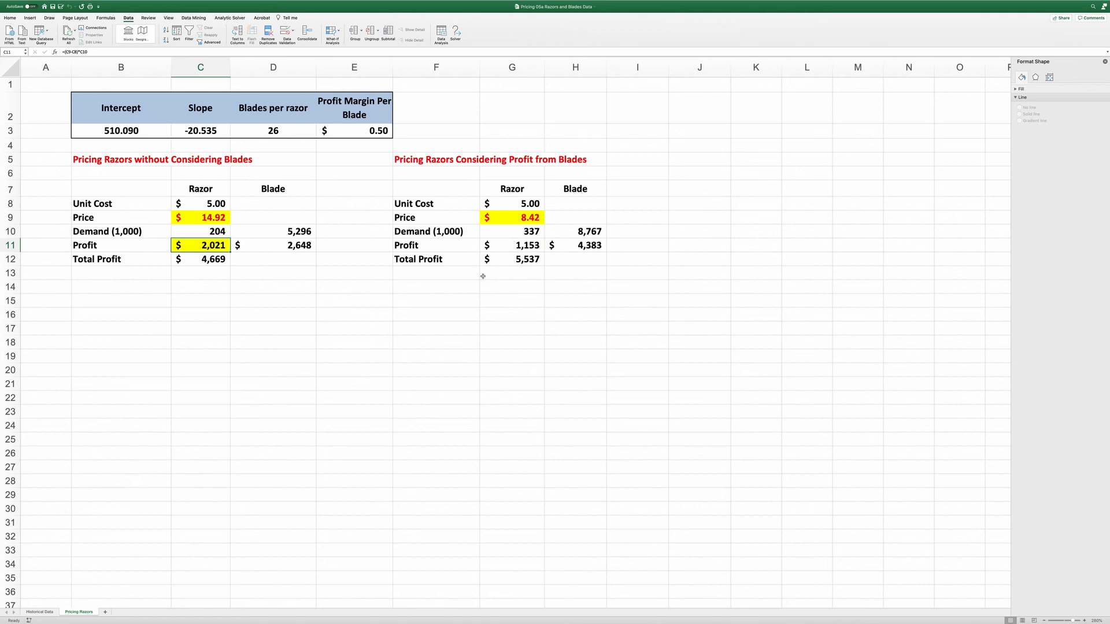
click(574, 245)
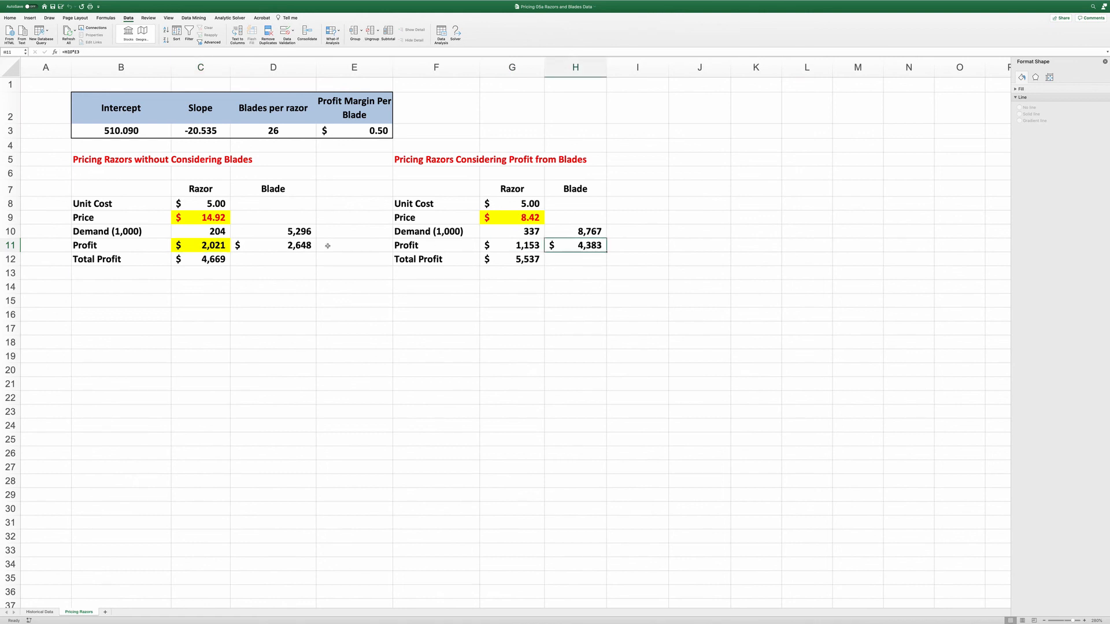
click(272, 245)
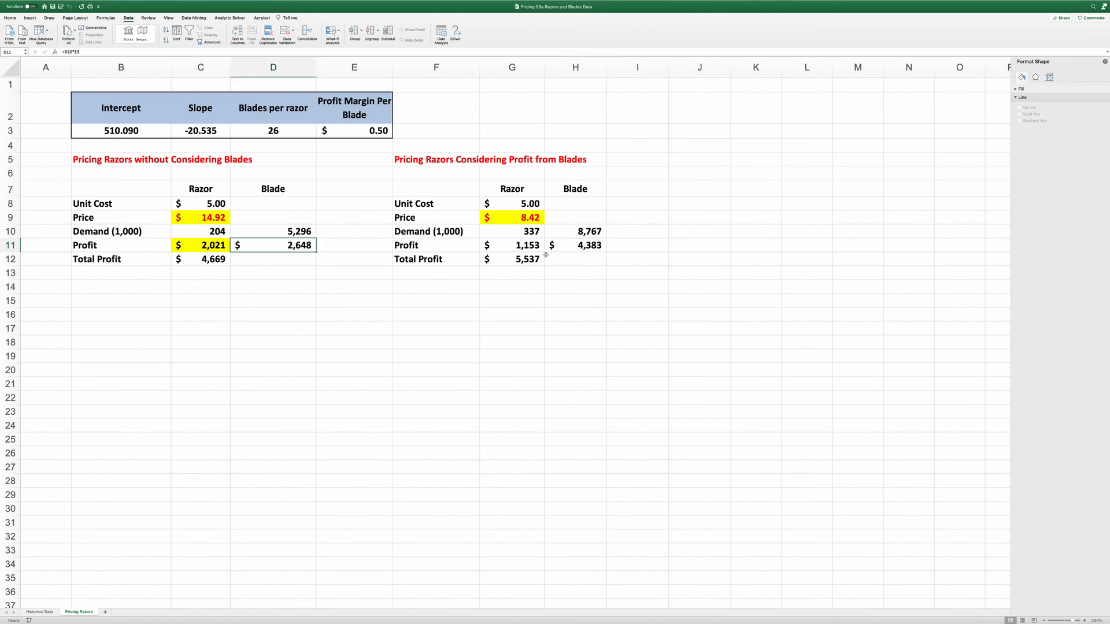